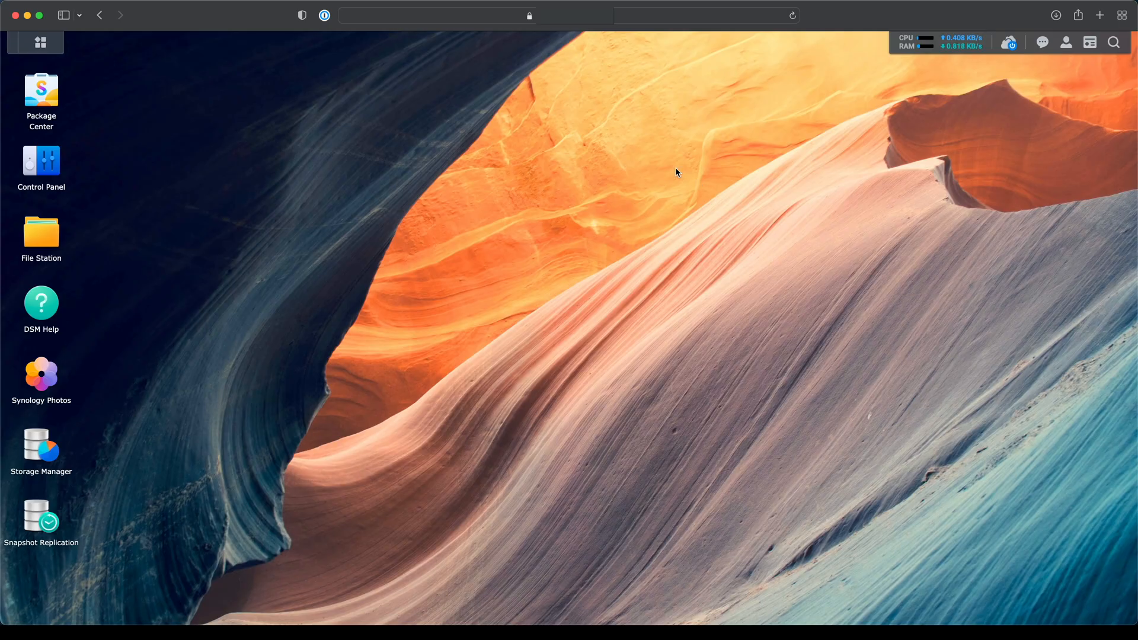
mouse_move(666, 167)
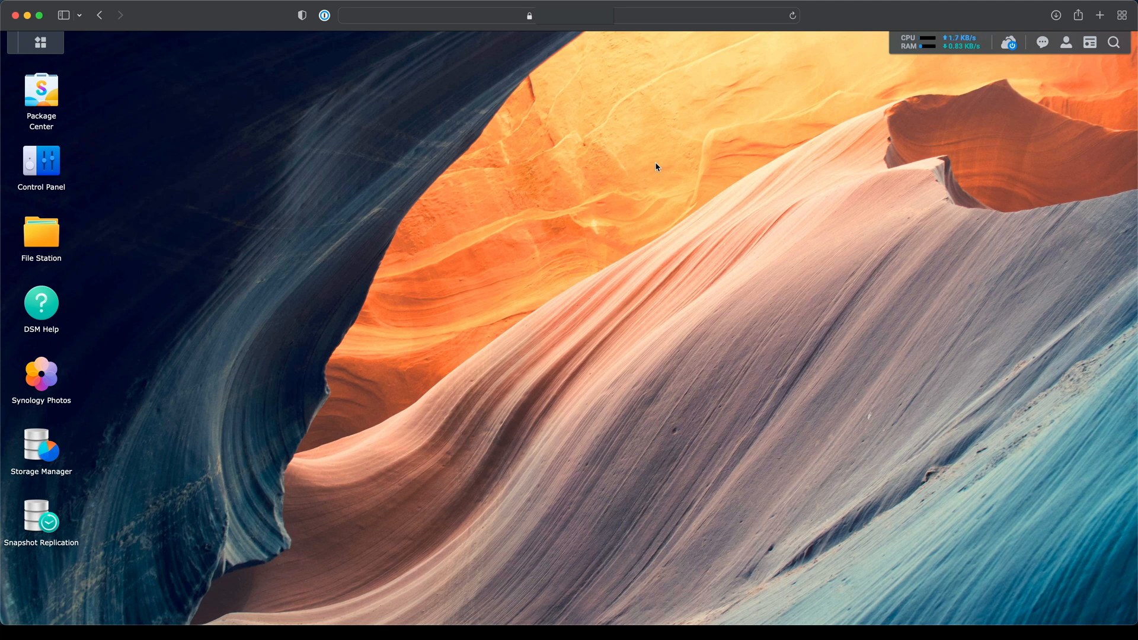
mouse_move(325, 232)
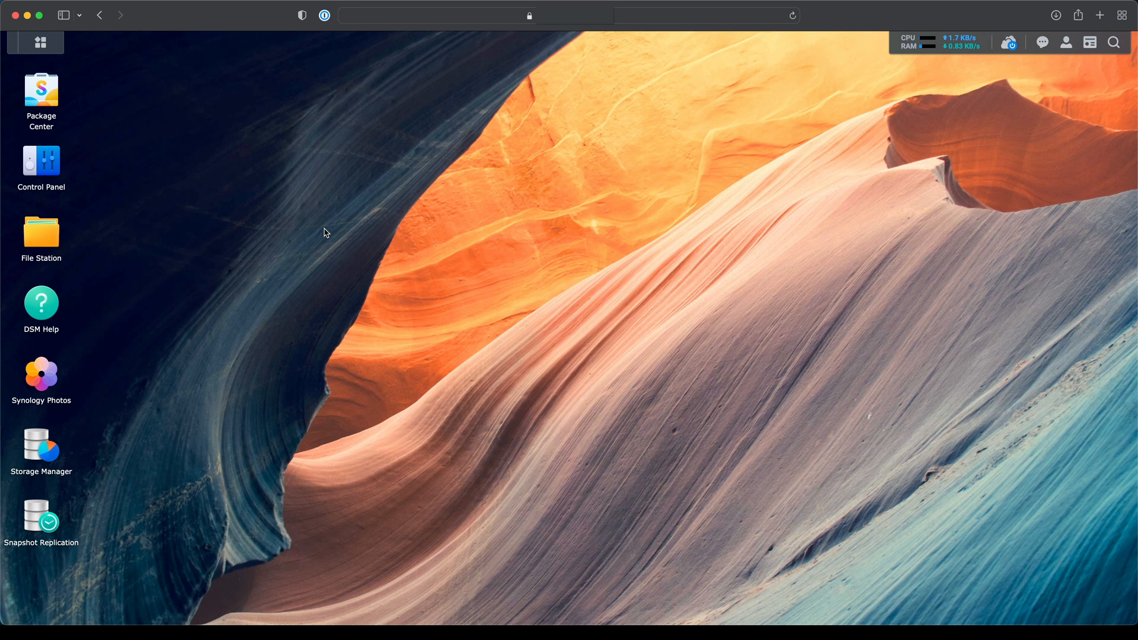
mouse_move(35, 153)
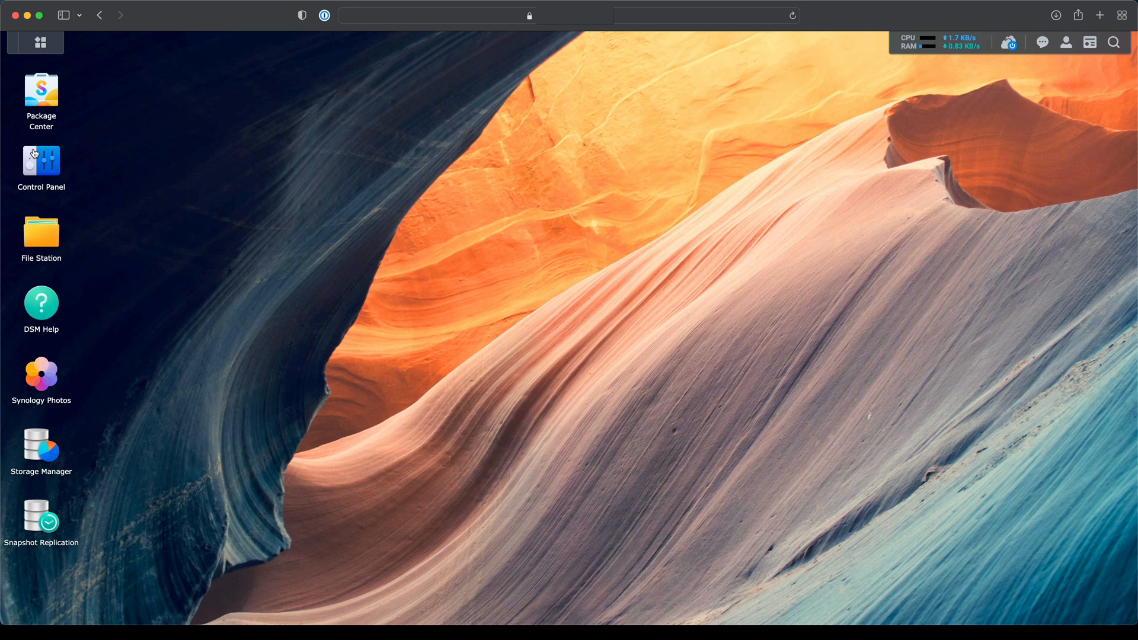
Open Control Panel and go to the Hardware & Power settings.
left_click(41, 163)
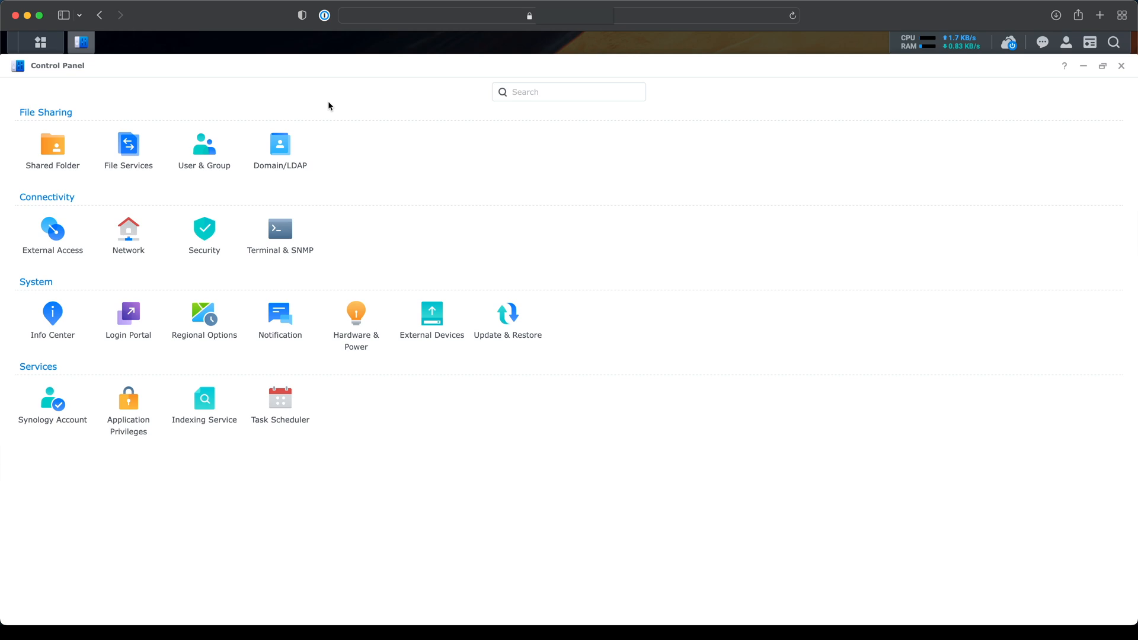
mouse_move(353, 244)
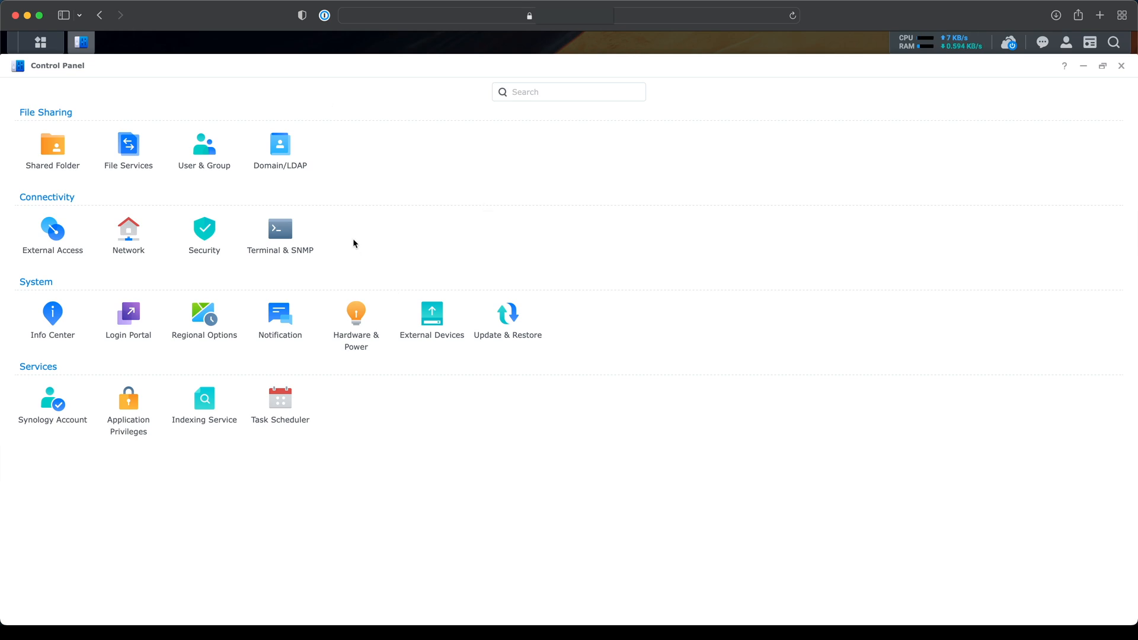
mouse_move(356, 319)
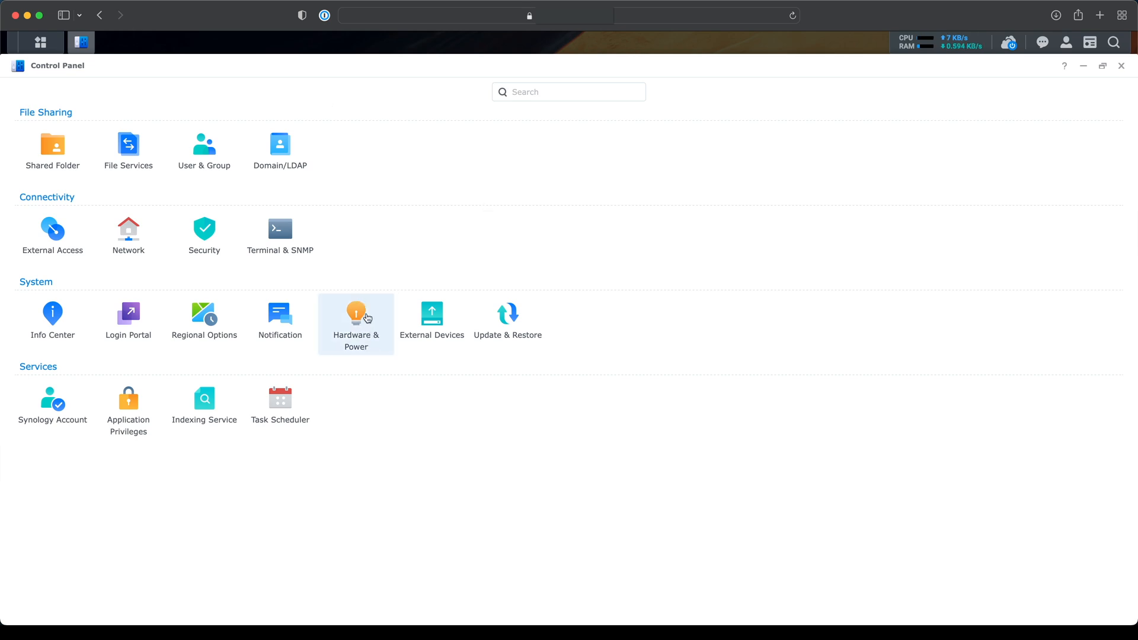
left_click(356, 320)
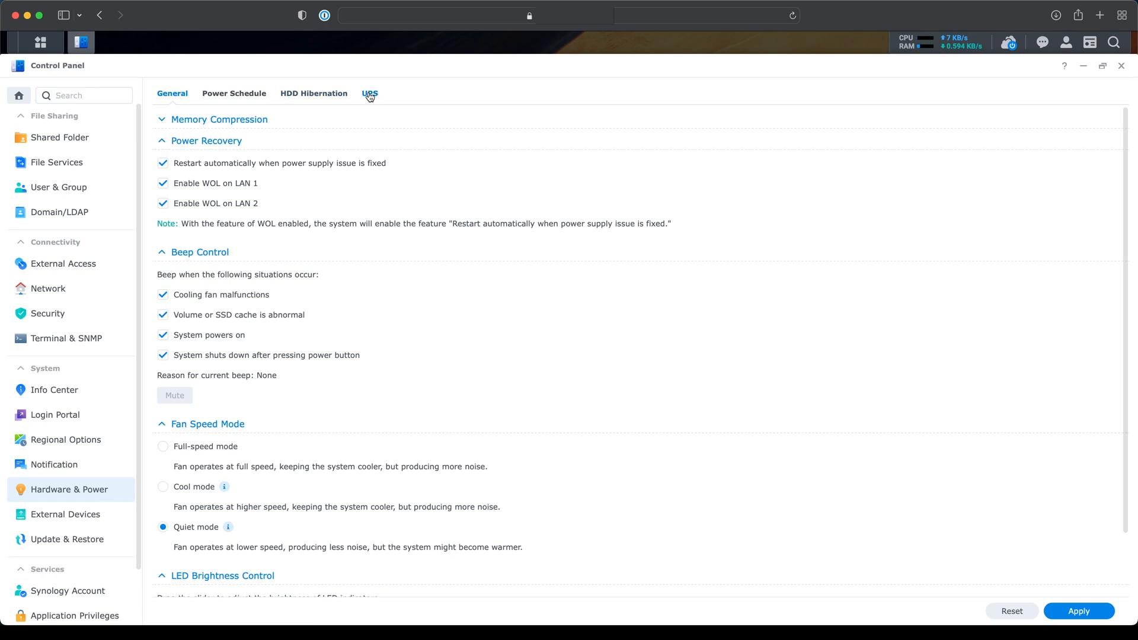
Switch to the UPS tab of Hardware & Power.
left_click(370, 93)
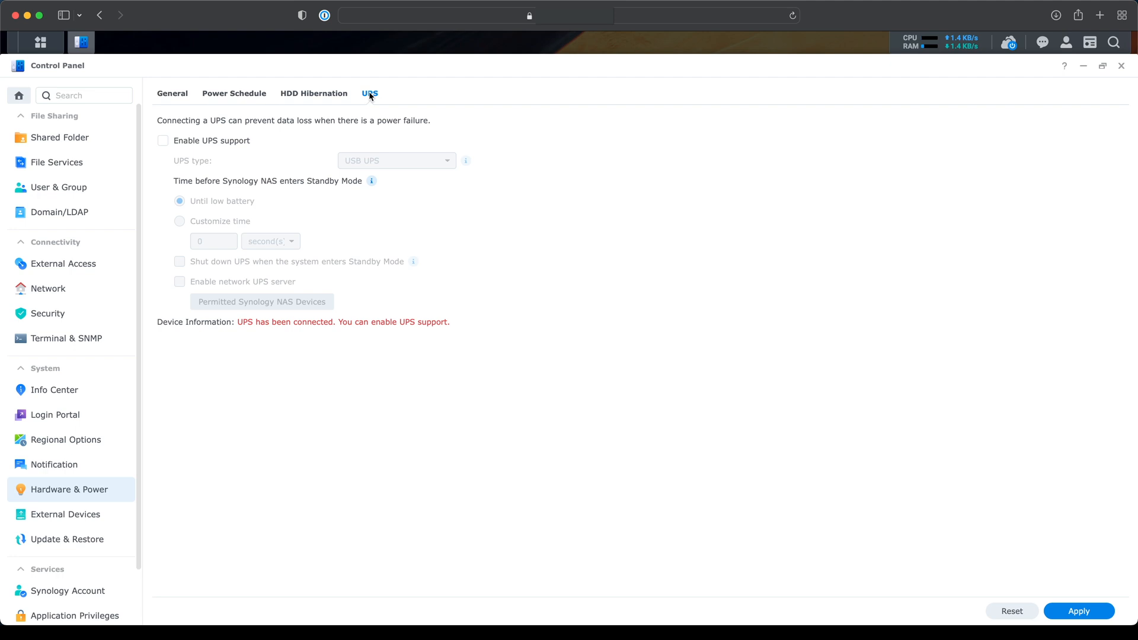
mouse_move(347, 308)
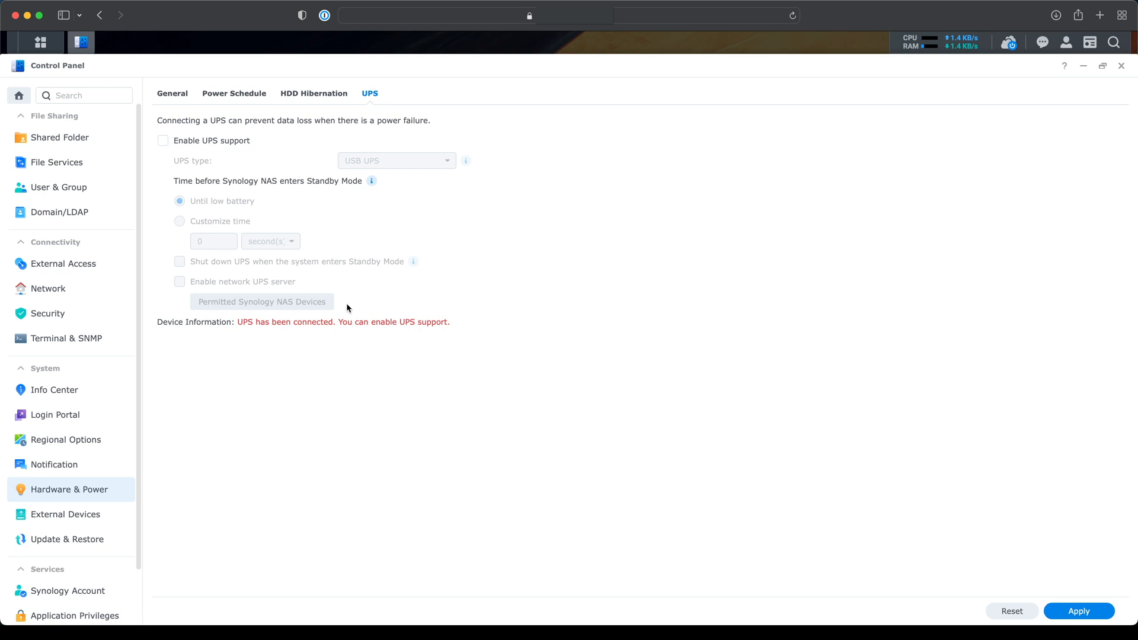
mouse_move(253, 333)
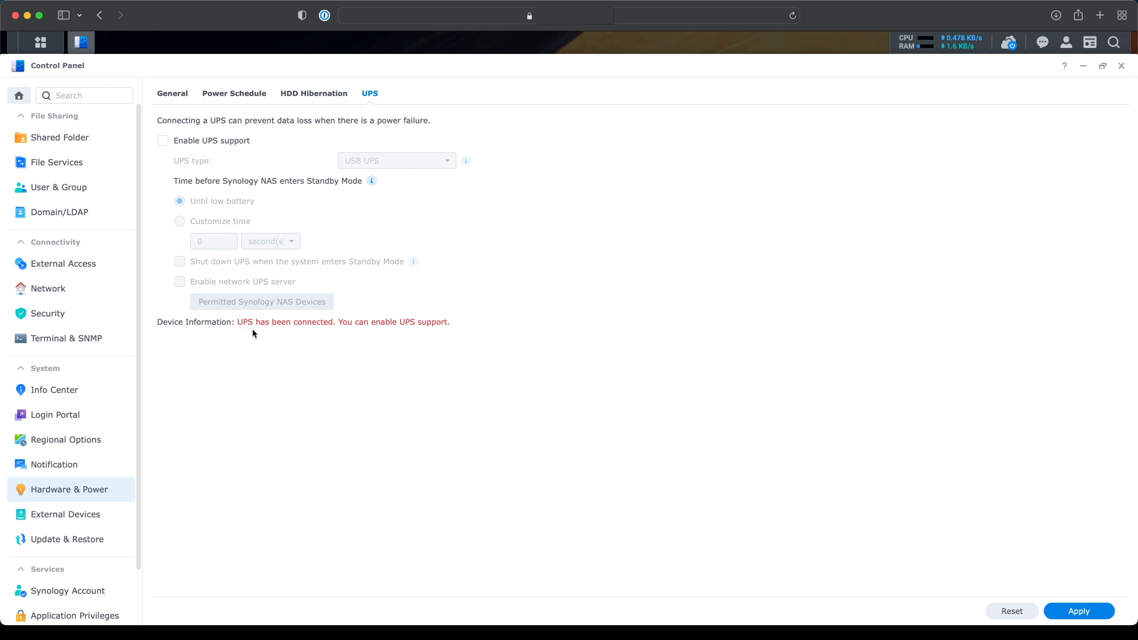
mouse_move(266, 336)
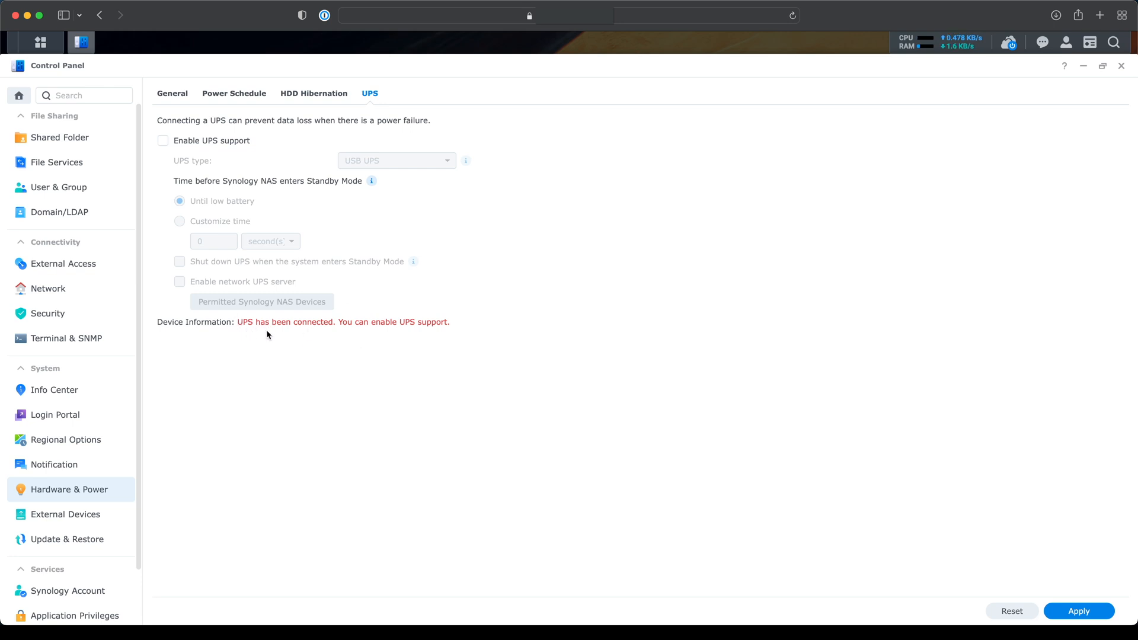
mouse_move(419, 321)
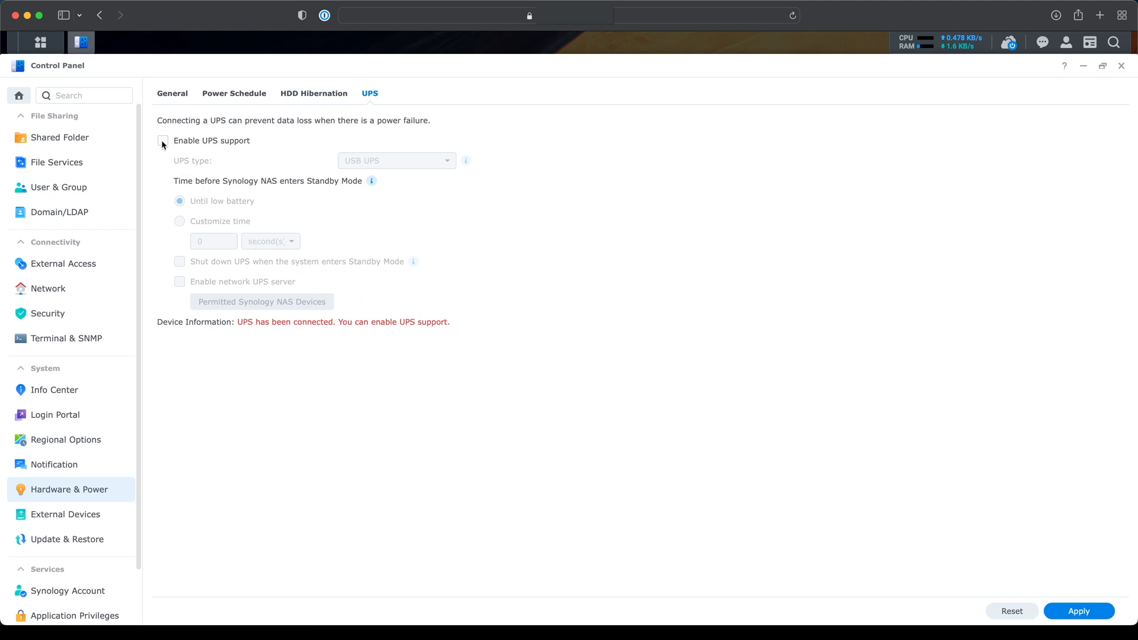
Tick Enable UPS support and select Customize time for the standby wait.
left_click(163, 141)
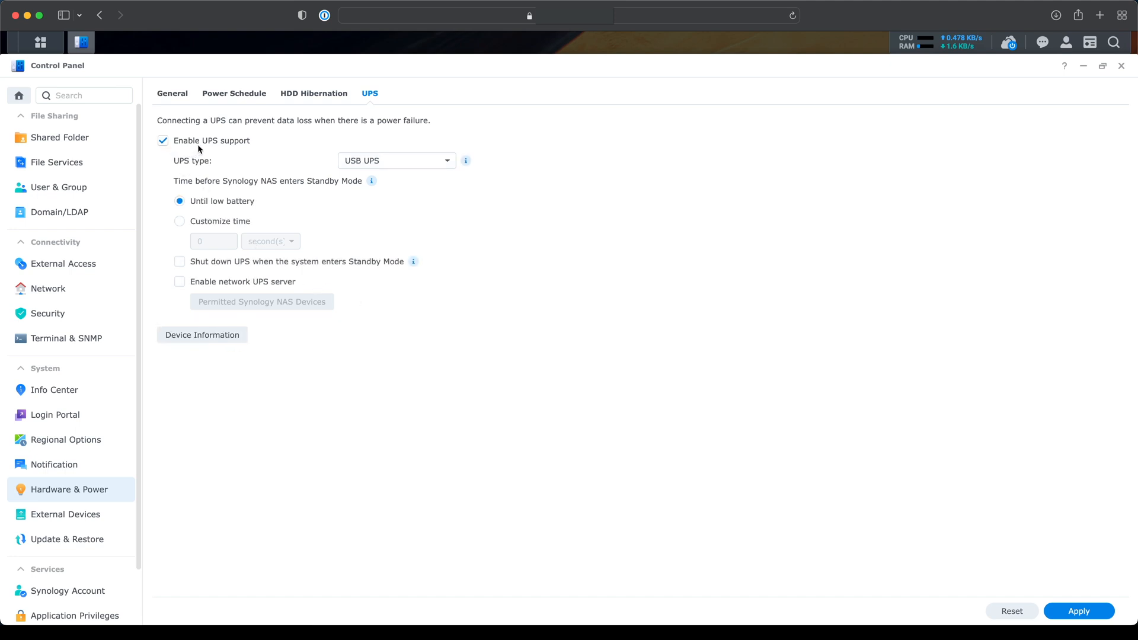
mouse_move(377, 172)
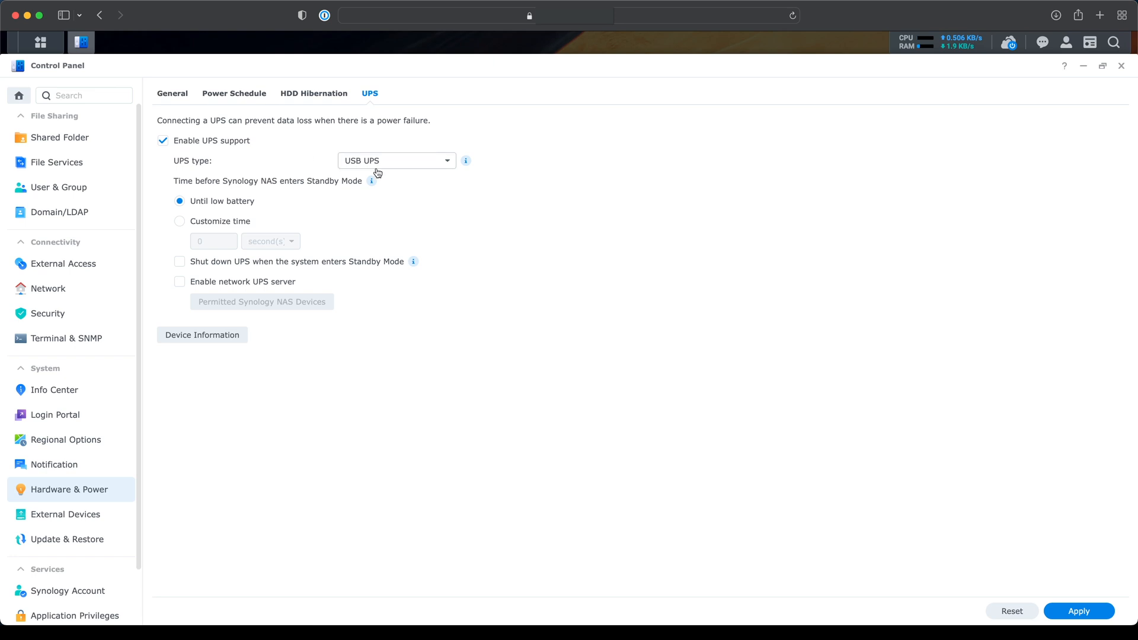
mouse_move(250, 198)
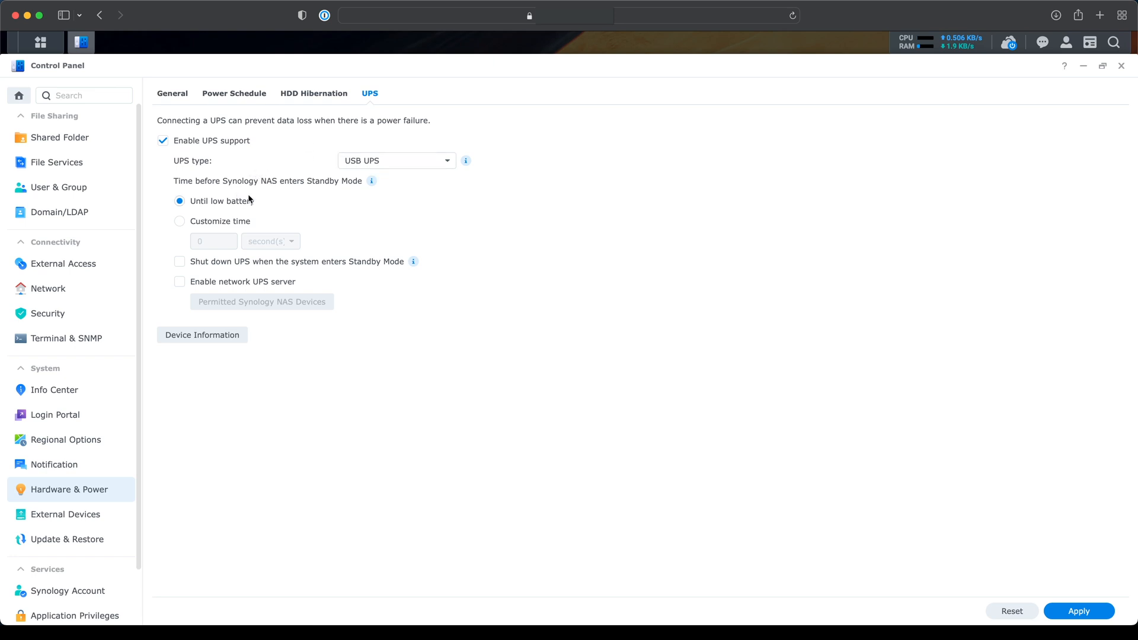
mouse_move(192, 185)
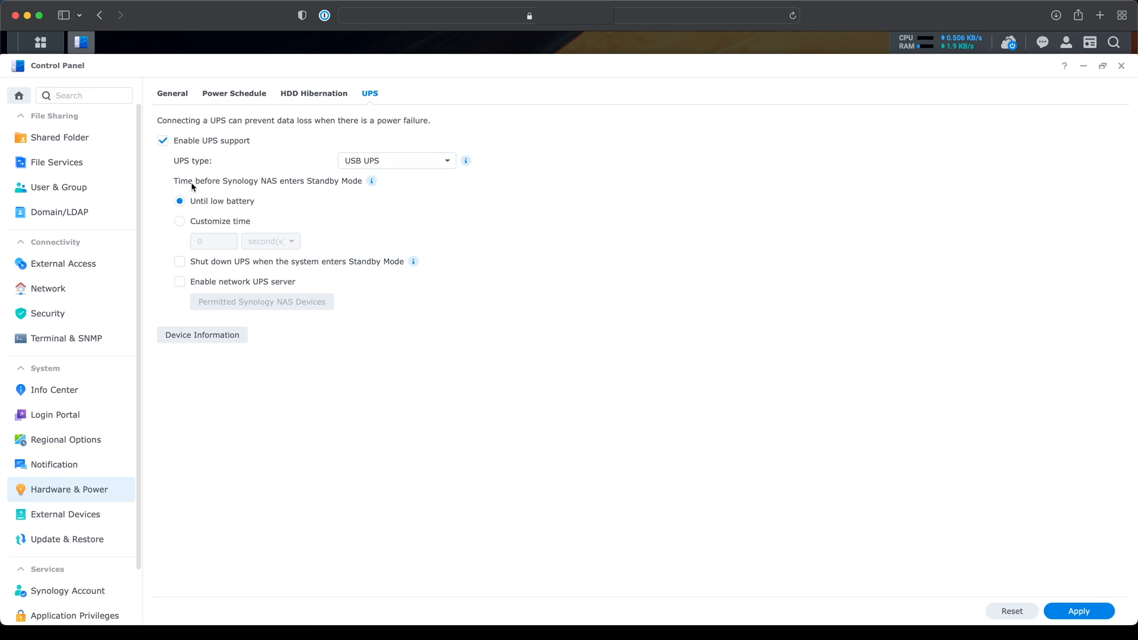
mouse_move(235, 190)
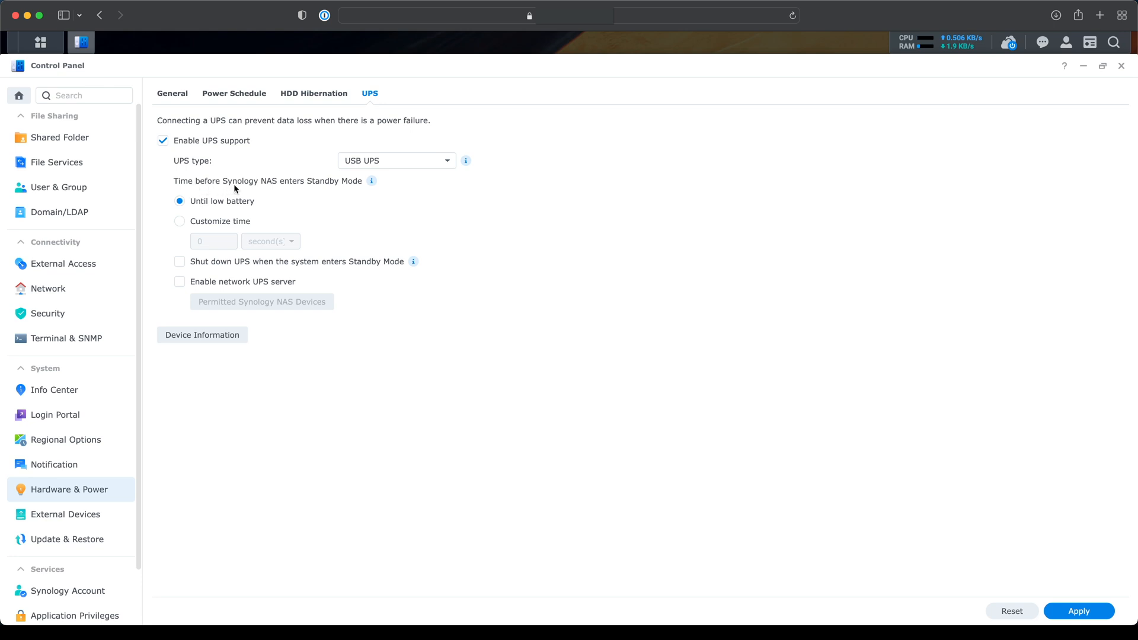
mouse_move(349, 192)
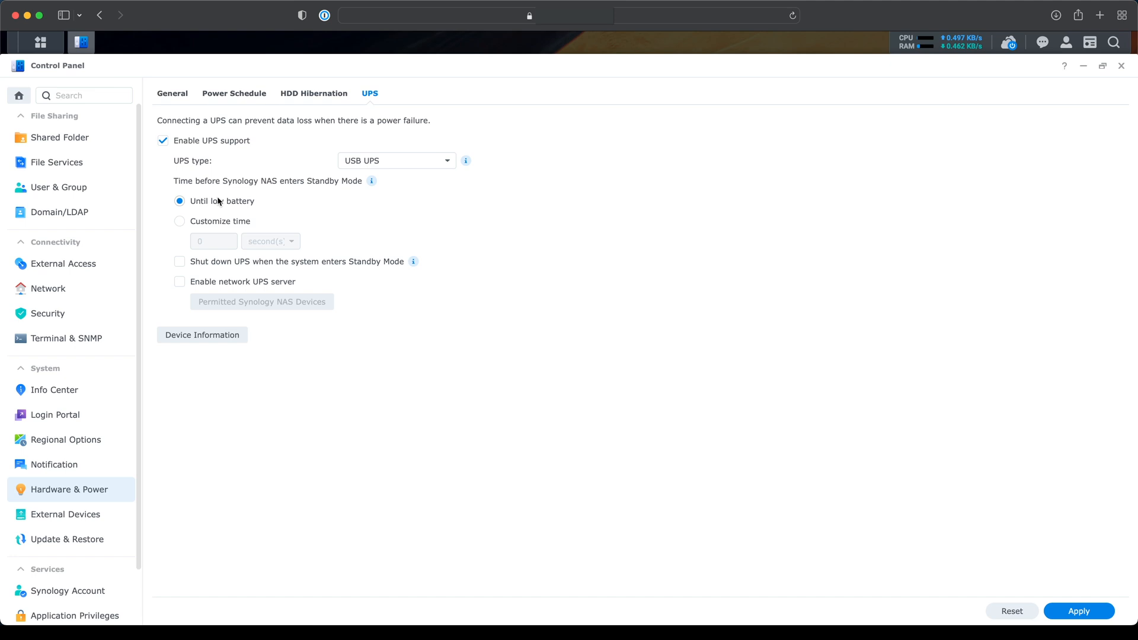
mouse_move(245, 193)
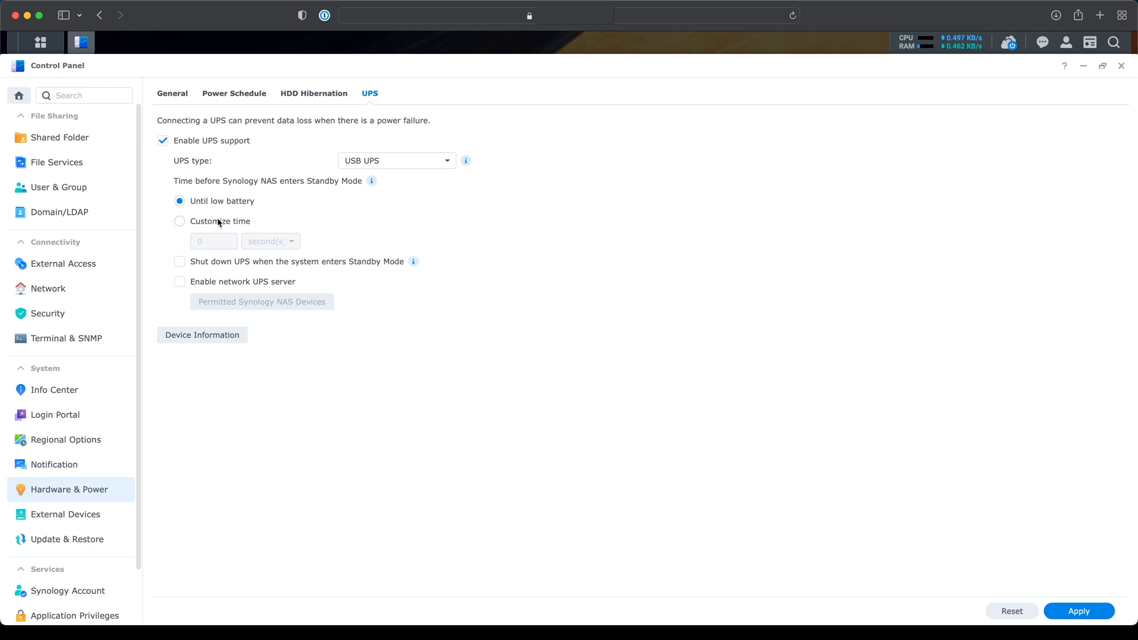
left_click(179, 221)
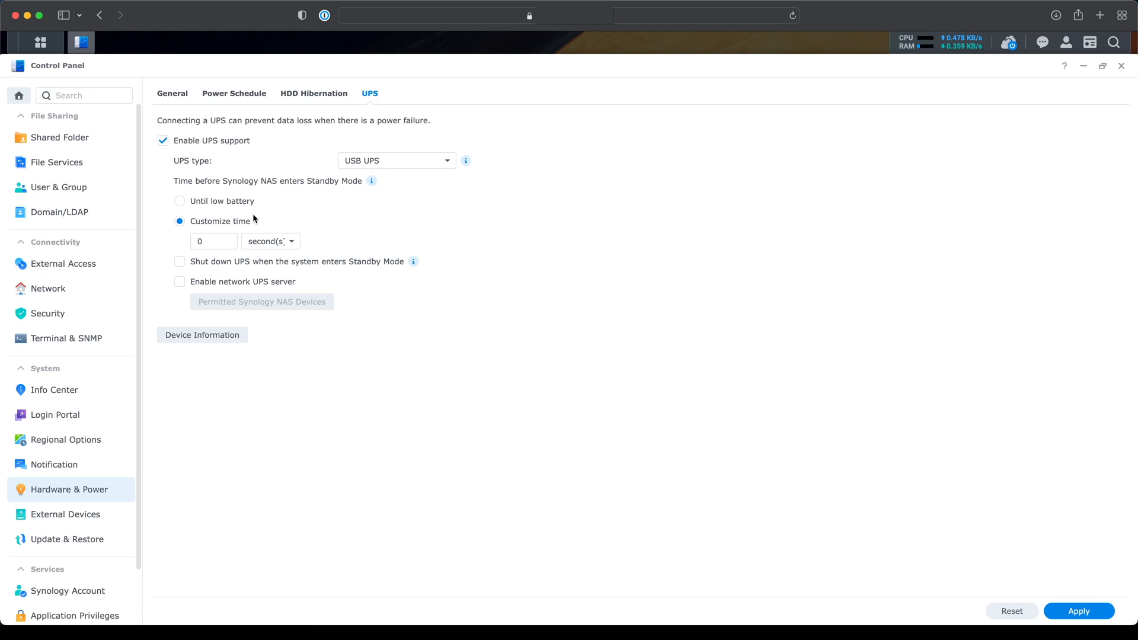
mouse_move(257, 223)
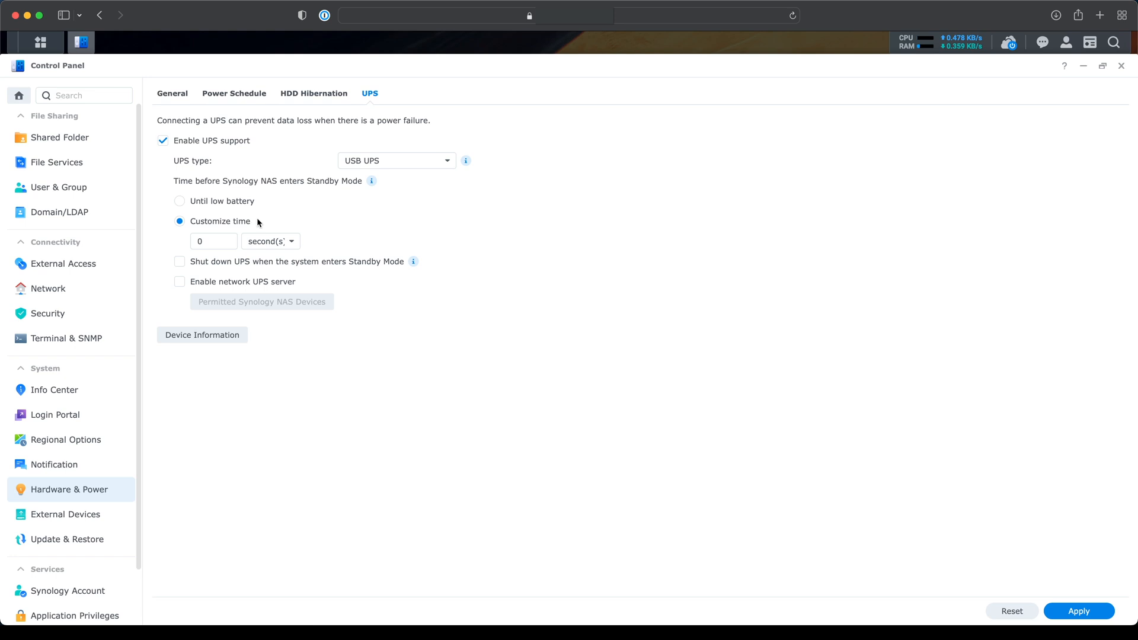
mouse_move(230, 230)
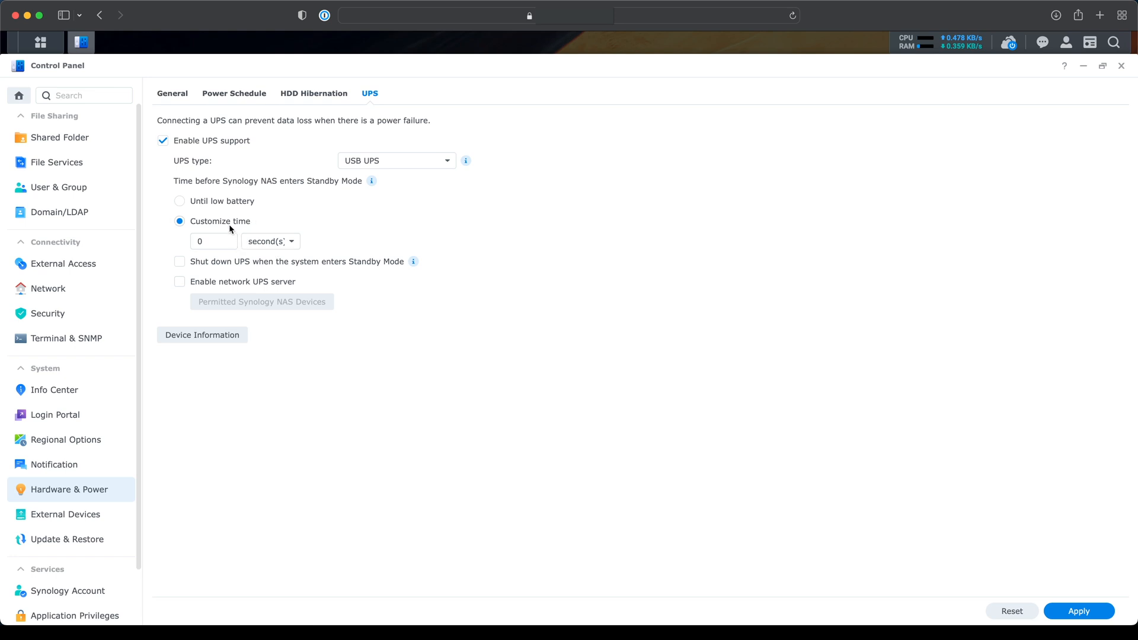
mouse_move(206, 405)
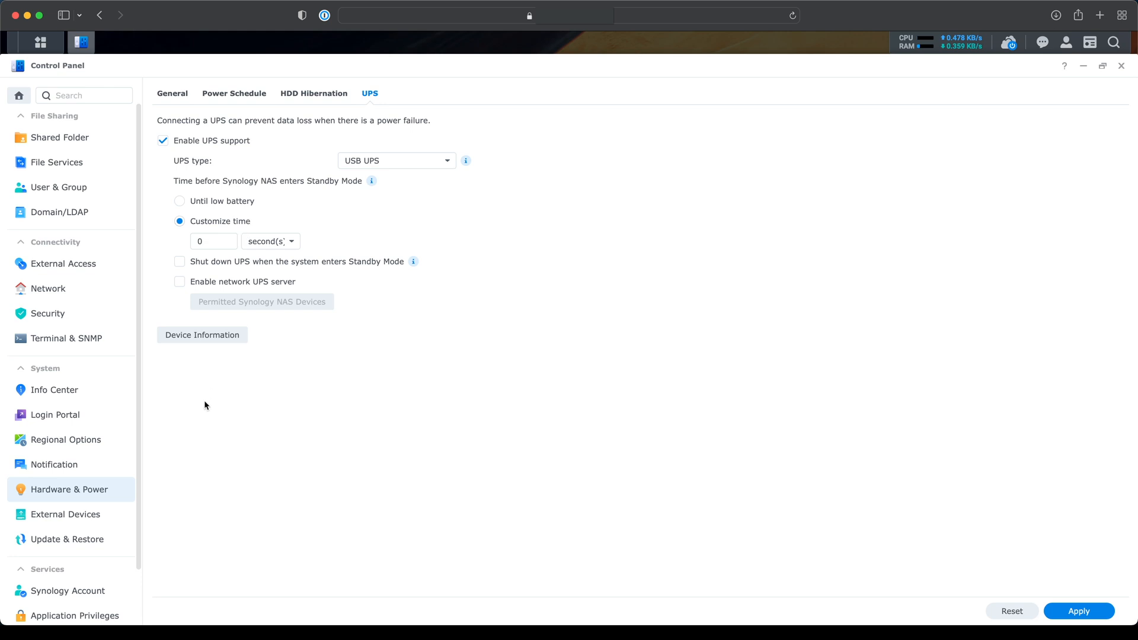
mouse_move(214, 340)
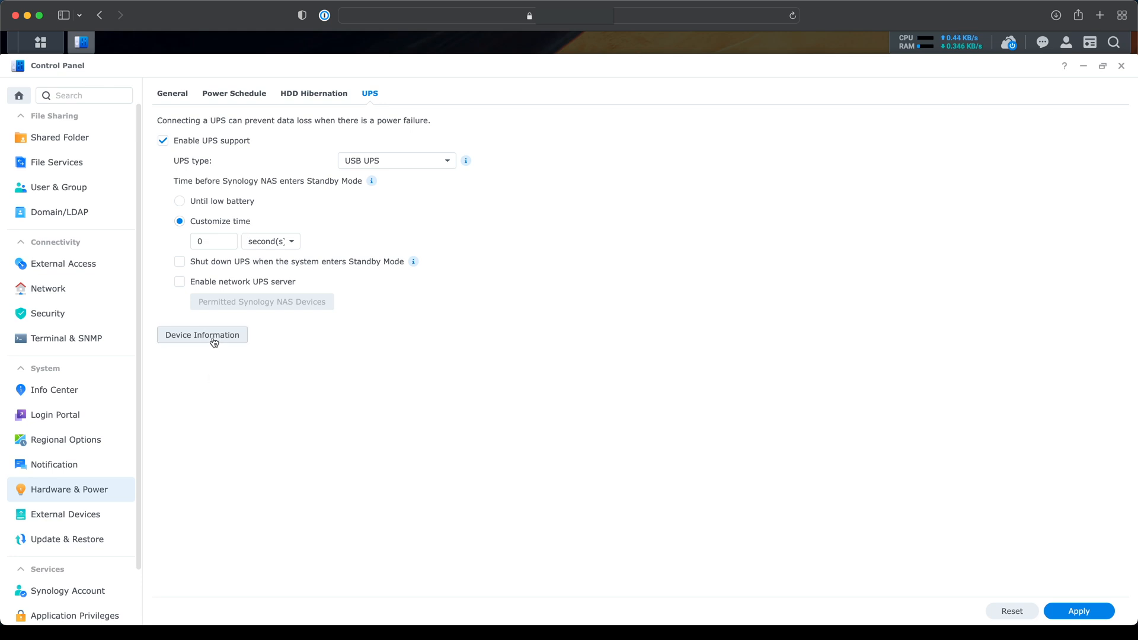
View the Back-UPS BX950MI device information showing 100% battery charge.
left_click(202, 334)
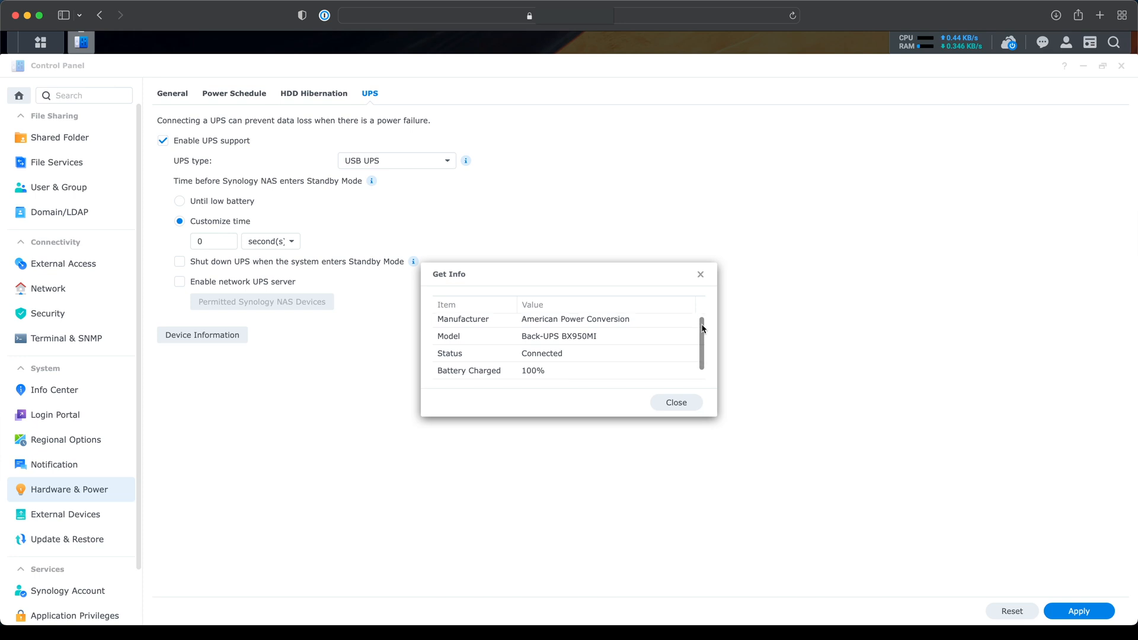
scroll("down", 3)
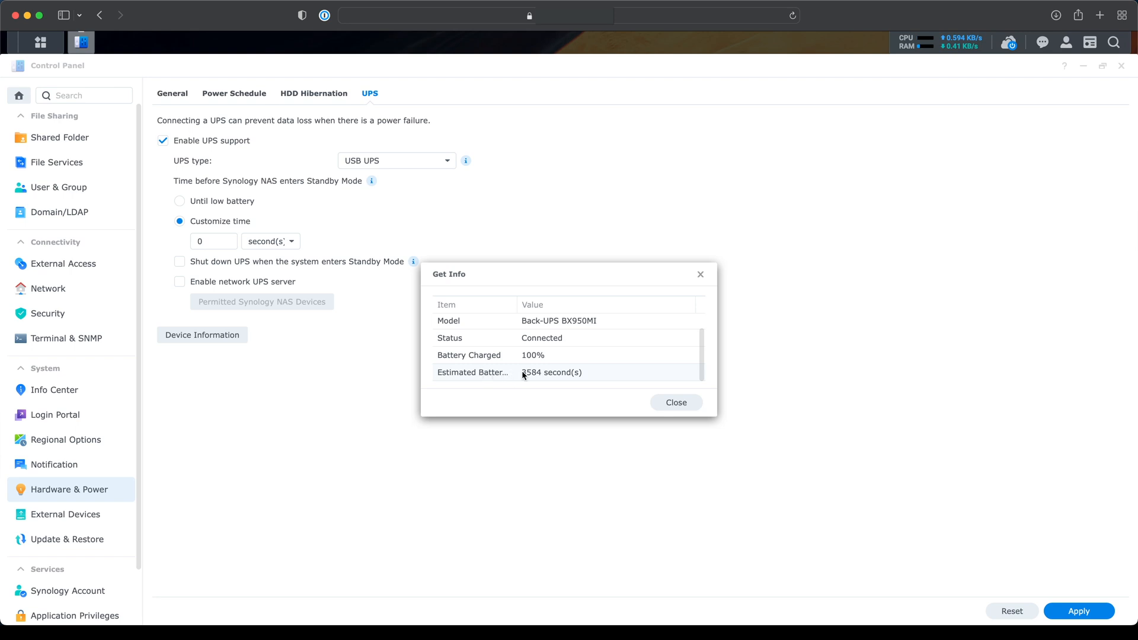
mouse_move(556, 377)
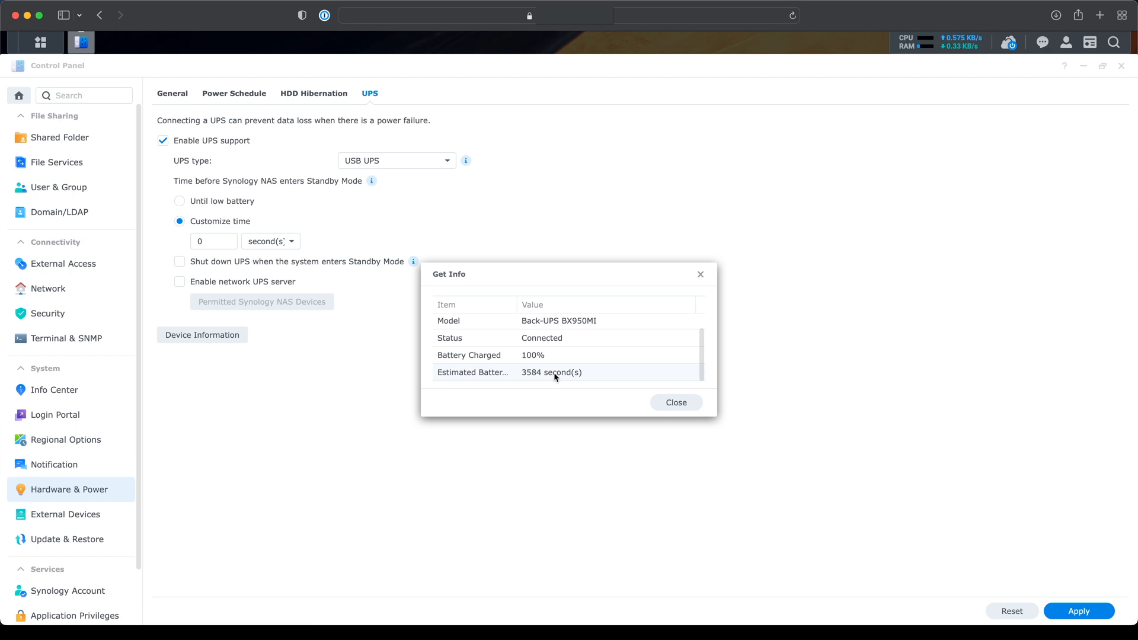
mouse_move(544, 355)
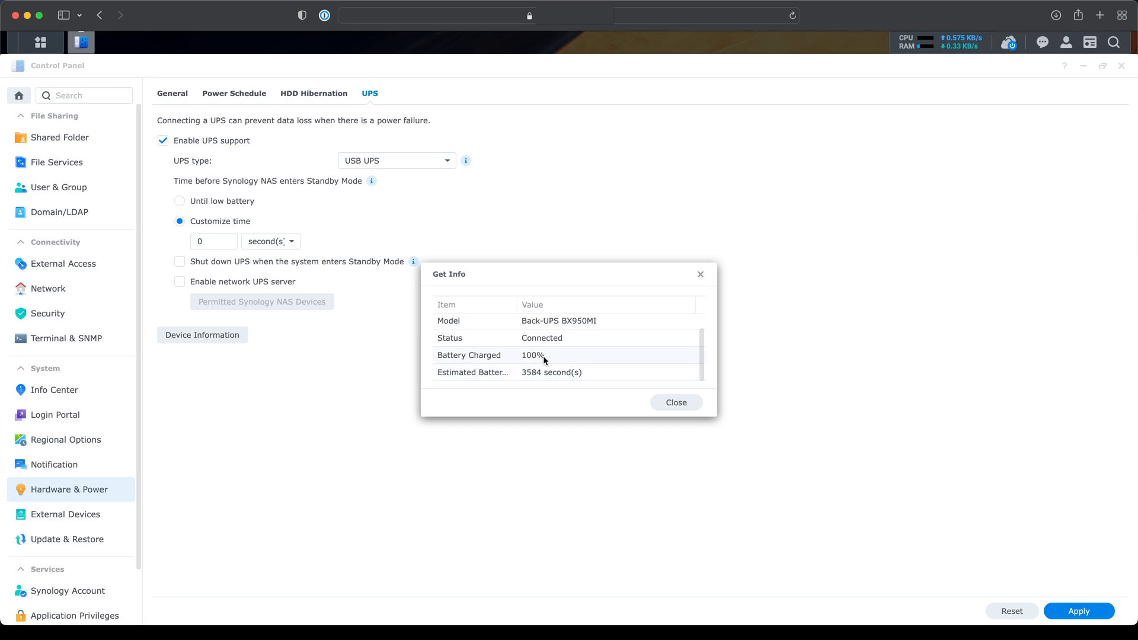
mouse_move(473, 305)
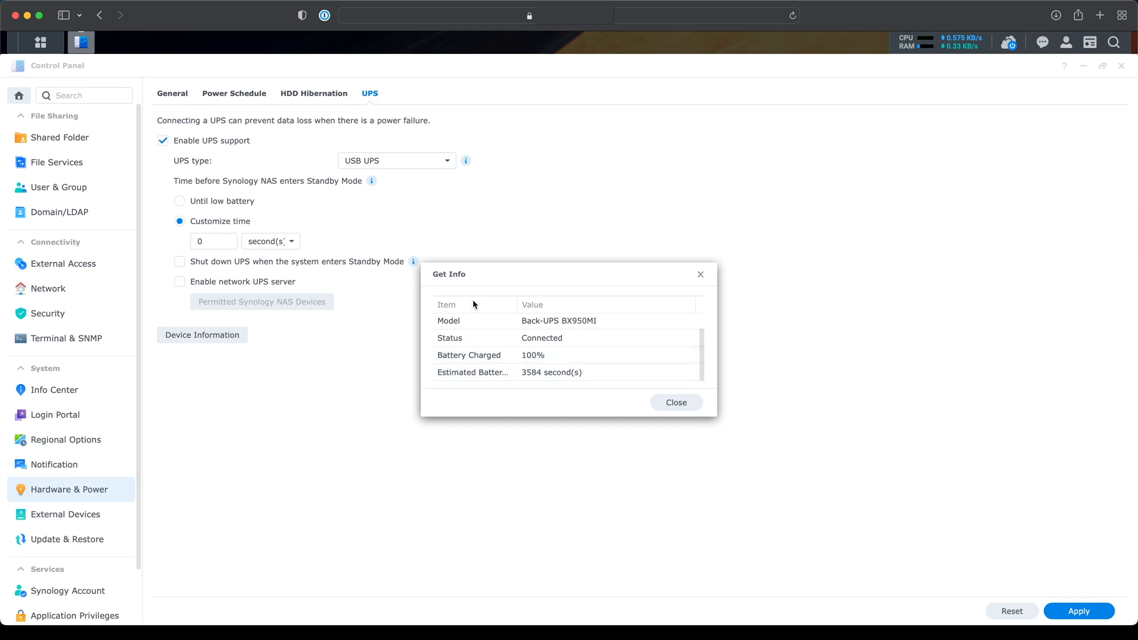
mouse_move(621, 391)
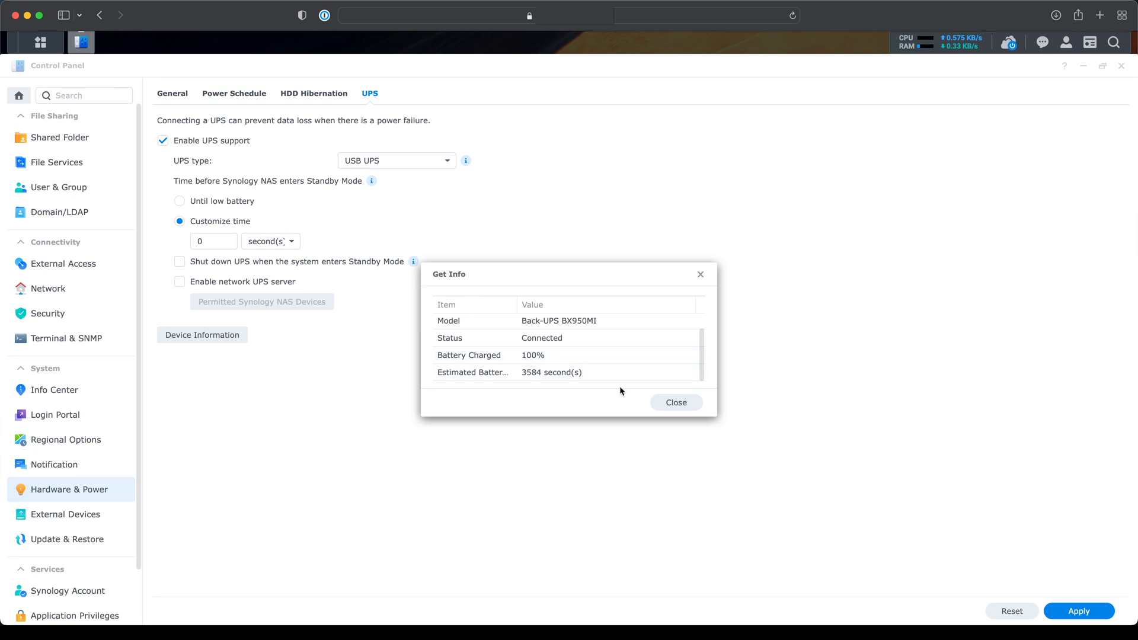
mouse_move(614, 377)
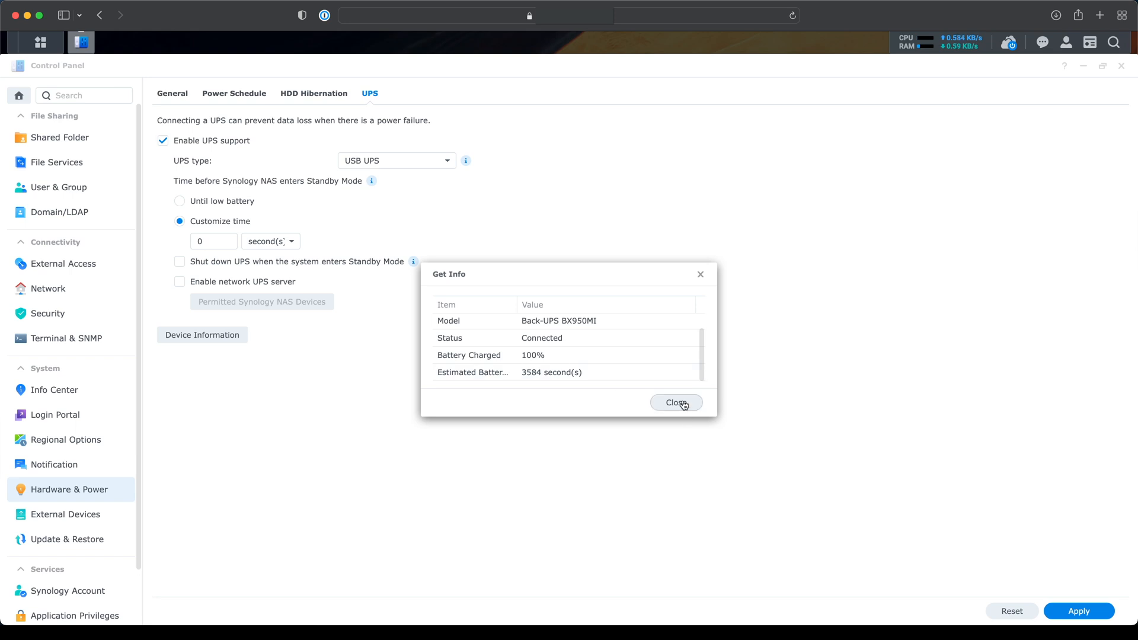
Close the device details, set the standby time to 30 minutes, and apply.
left_click(675, 403)
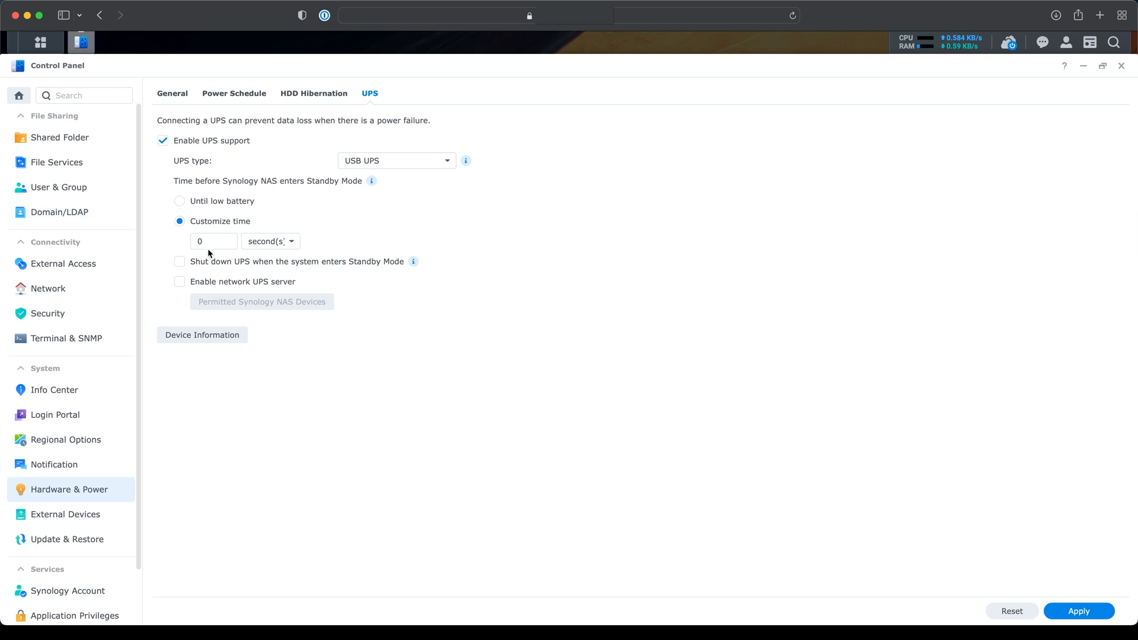
left_click(270, 242)
type("30")
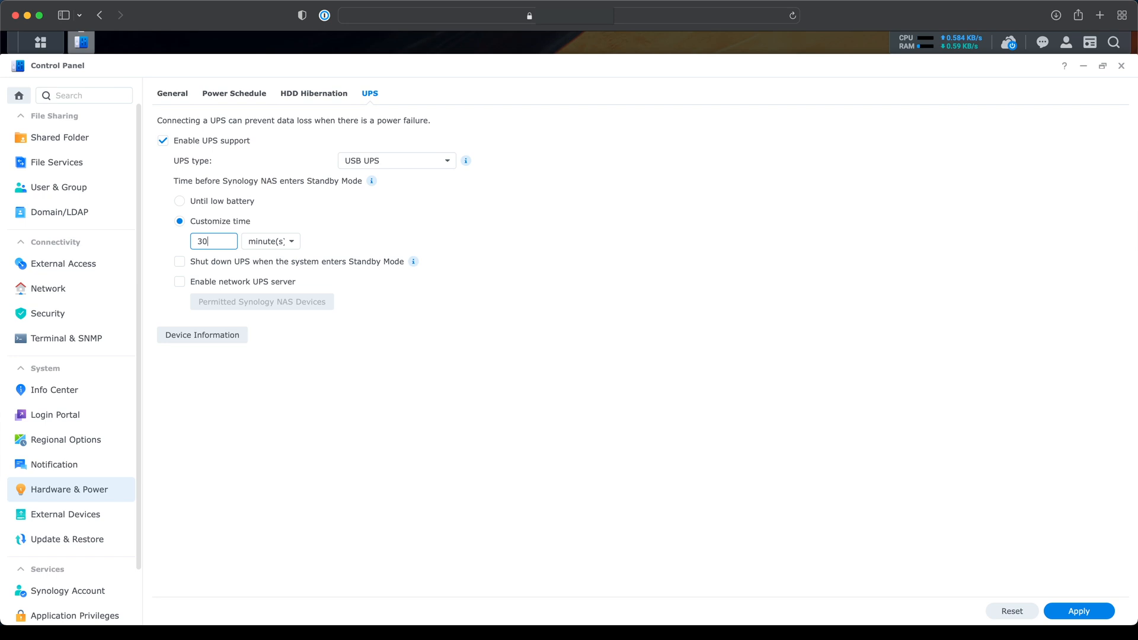
left_click(1078, 611)
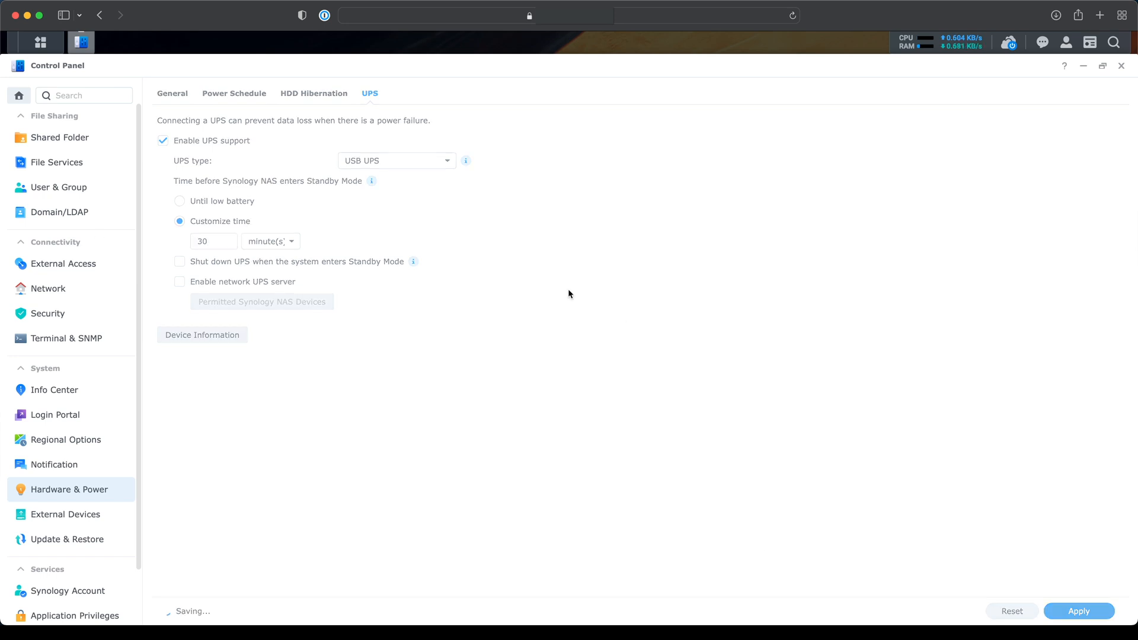
left_click(1079, 611)
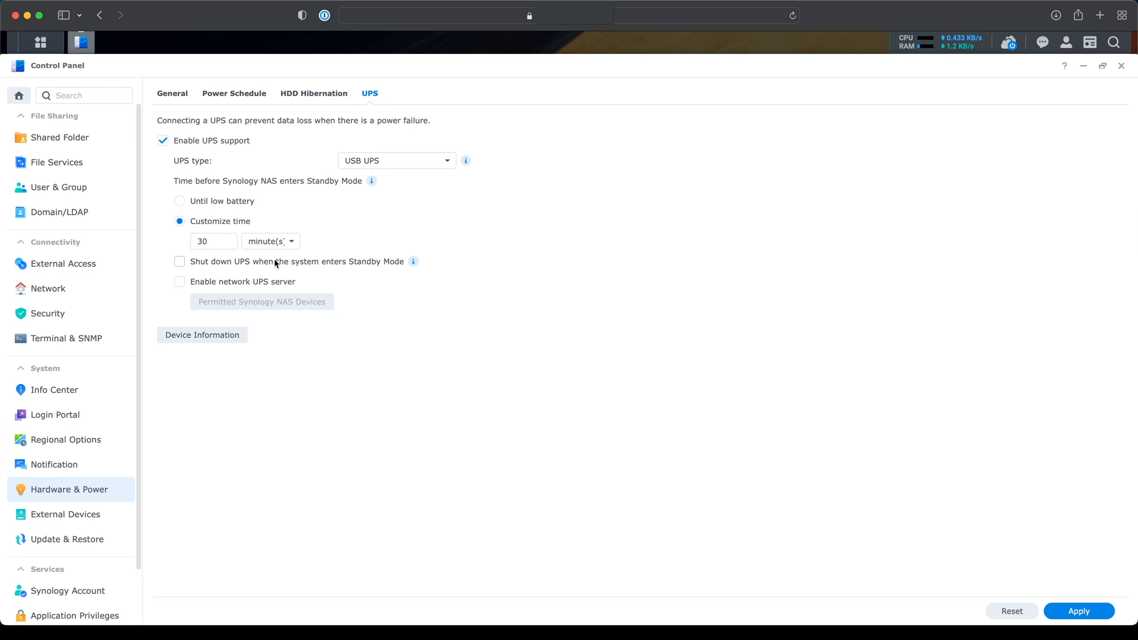
mouse_move(373, 197)
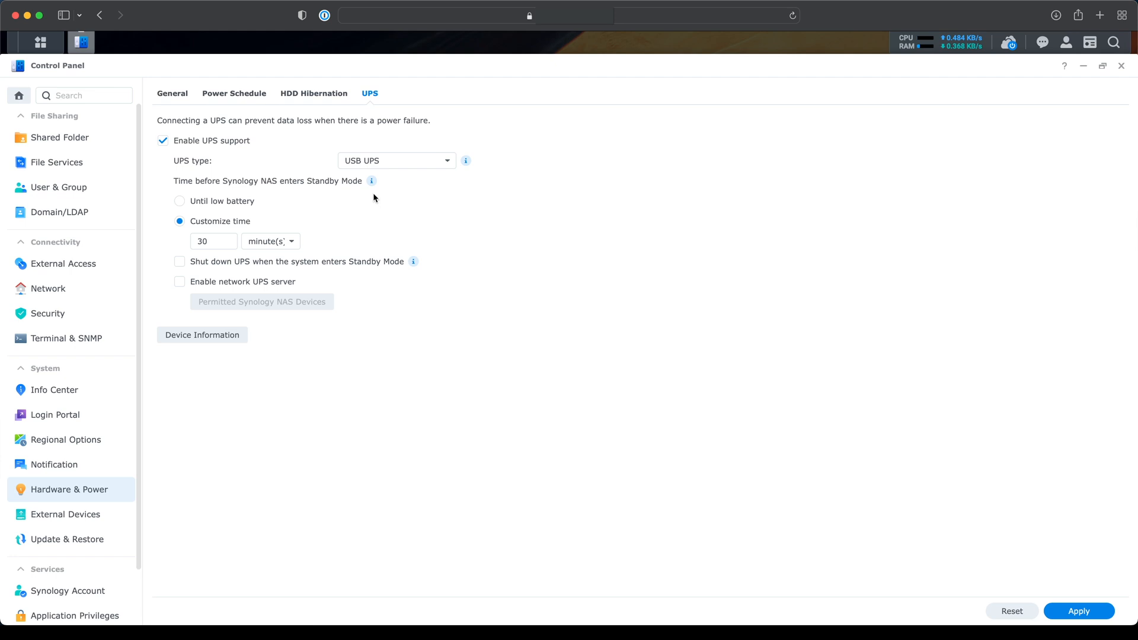
mouse_move(386, 225)
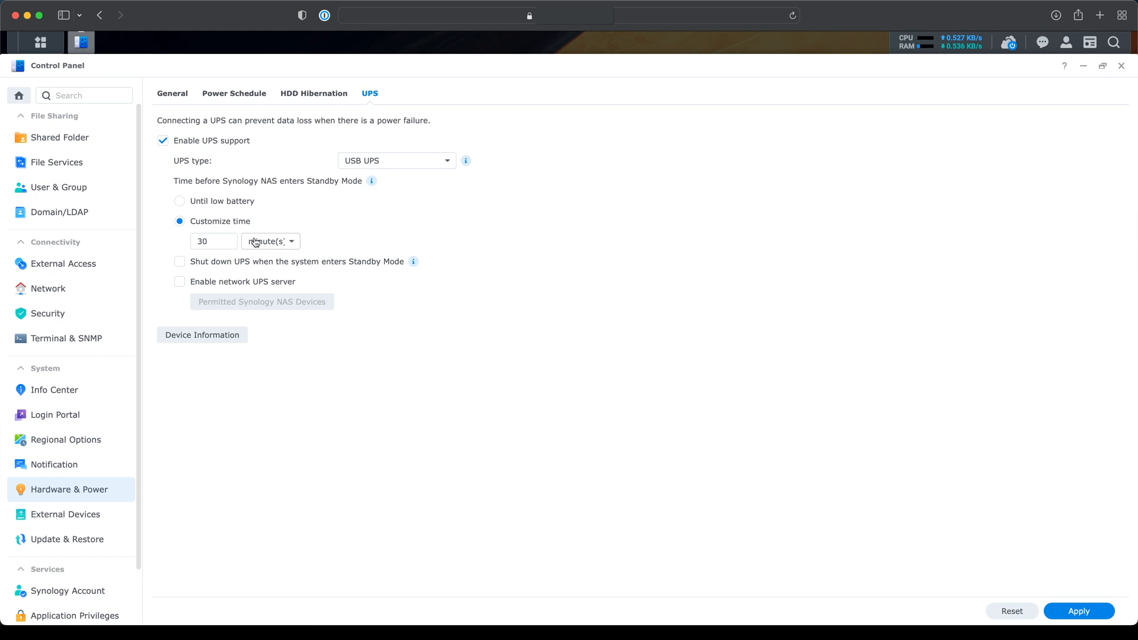
mouse_move(210, 265)
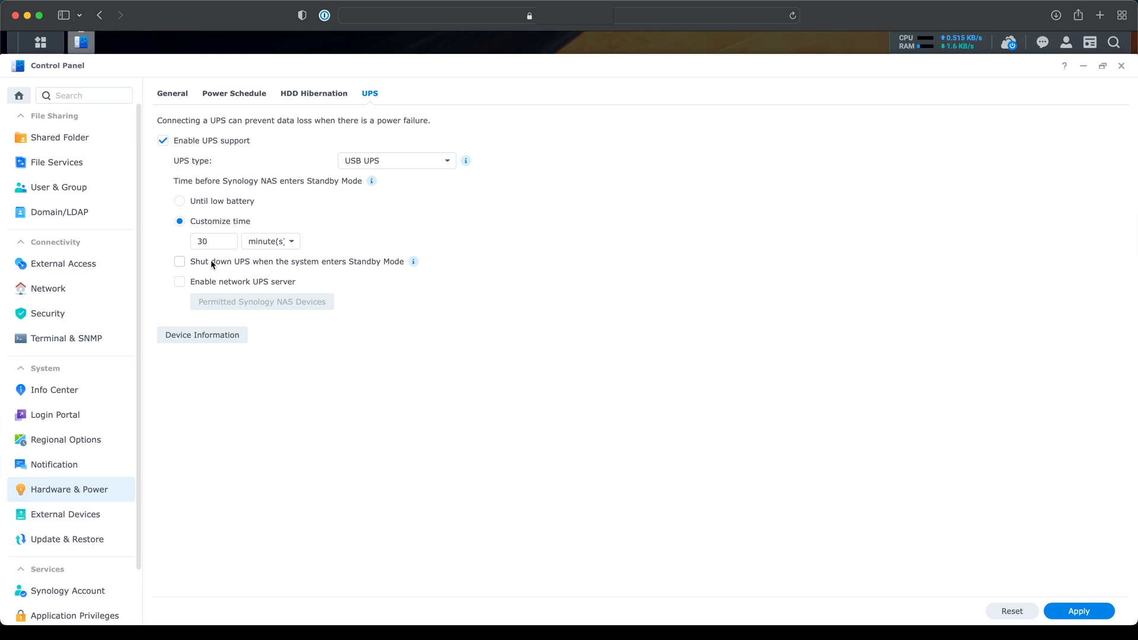
mouse_move(238, 266)
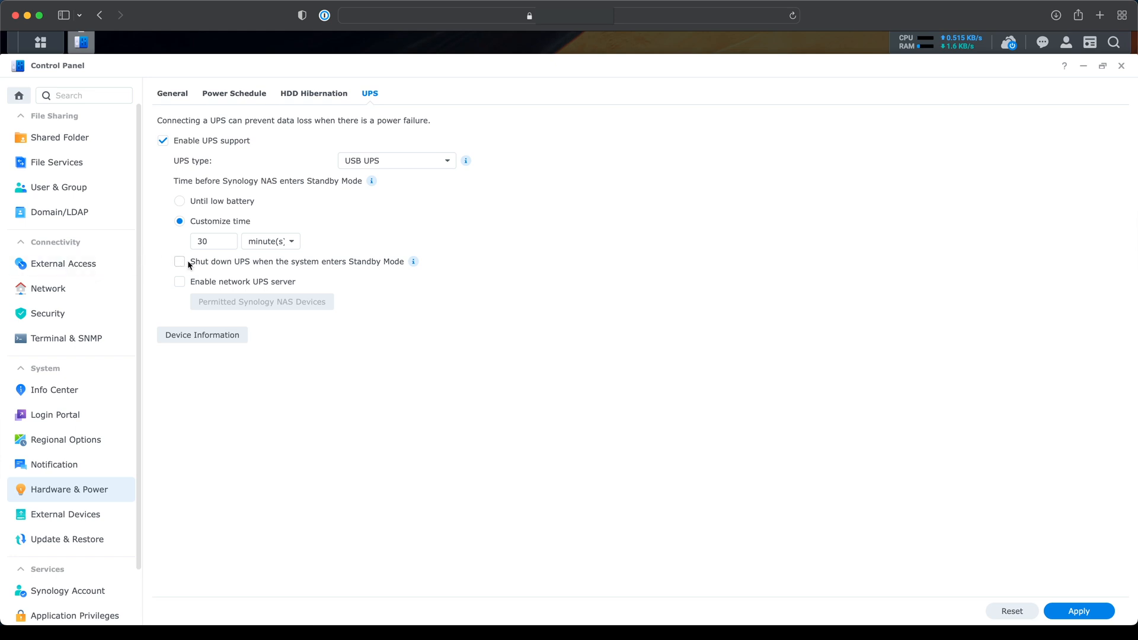
mouse_move(182, 264)
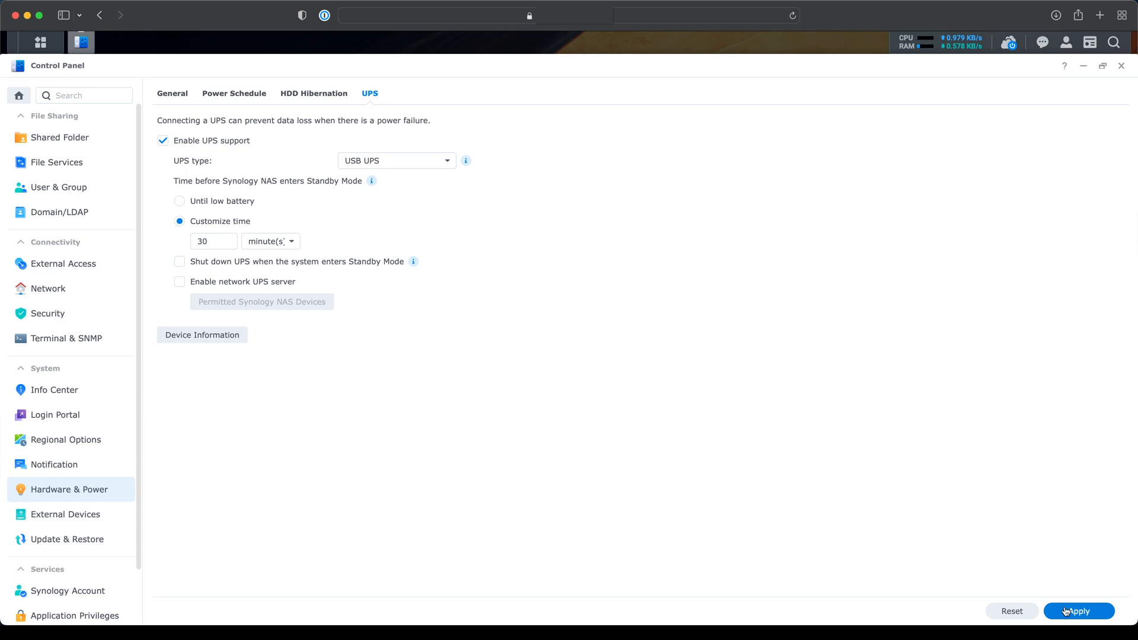
Apply the UPS settings once more and close Control Panel.
left_click(1078, 611)
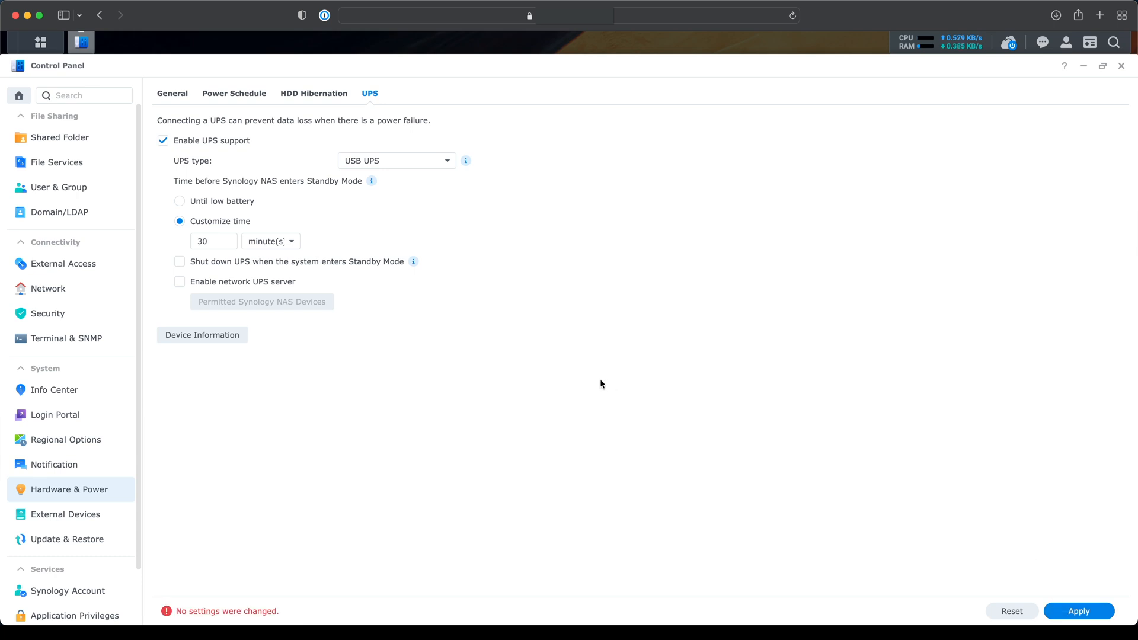
left_click(1122, 65)
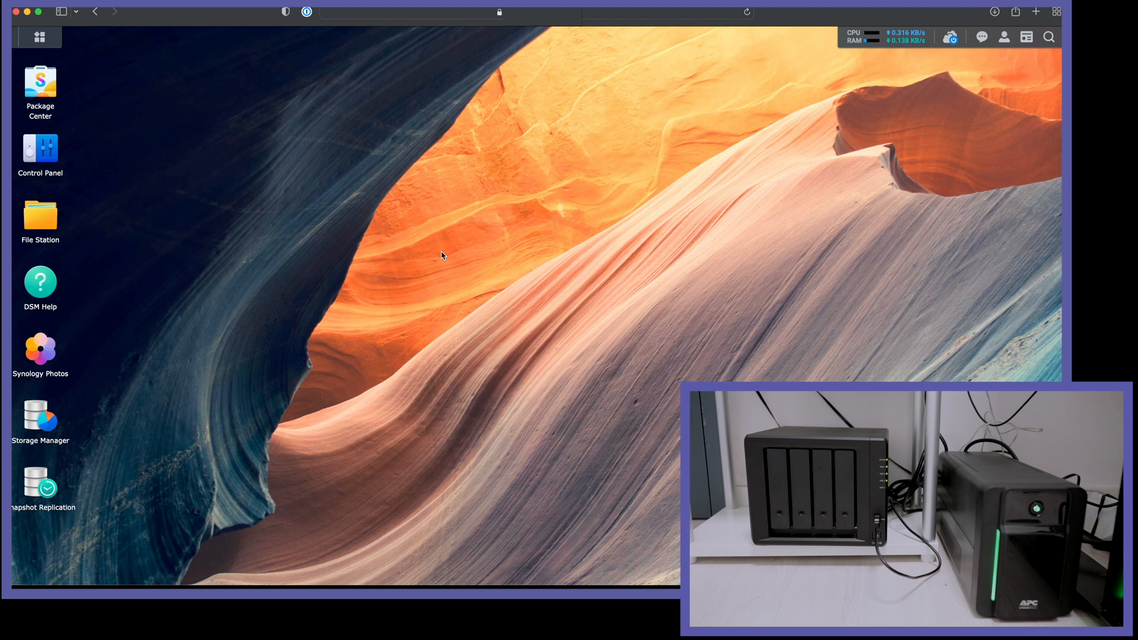
mouse_move(437, 259)
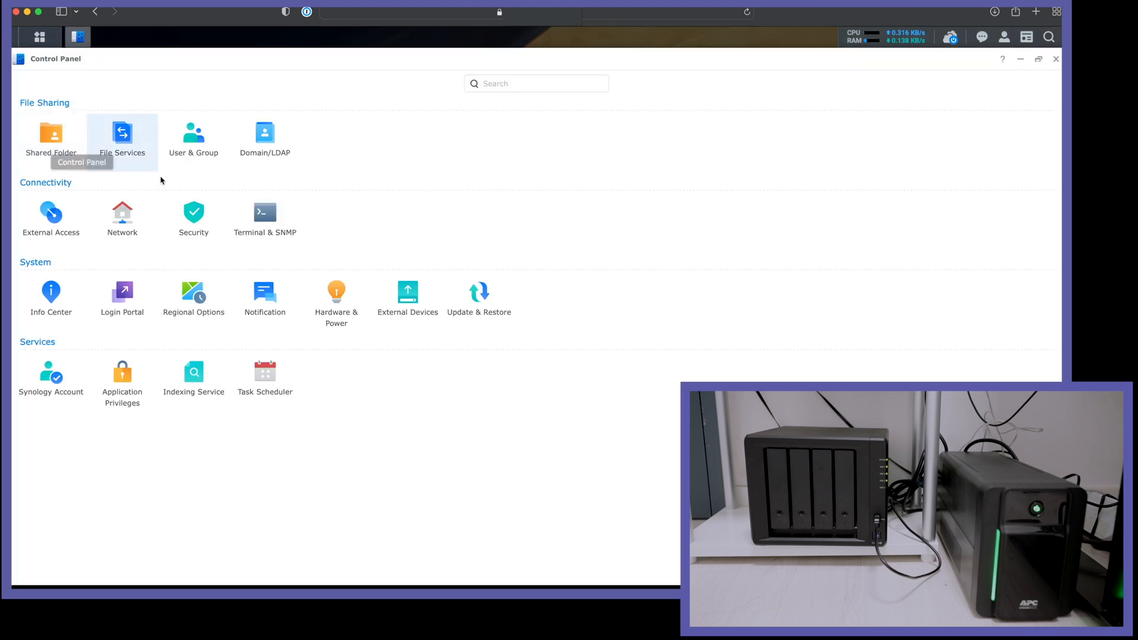
Reopen the UPS settings and set the custom standby time to 20 seconds.
left_click(336, 292)
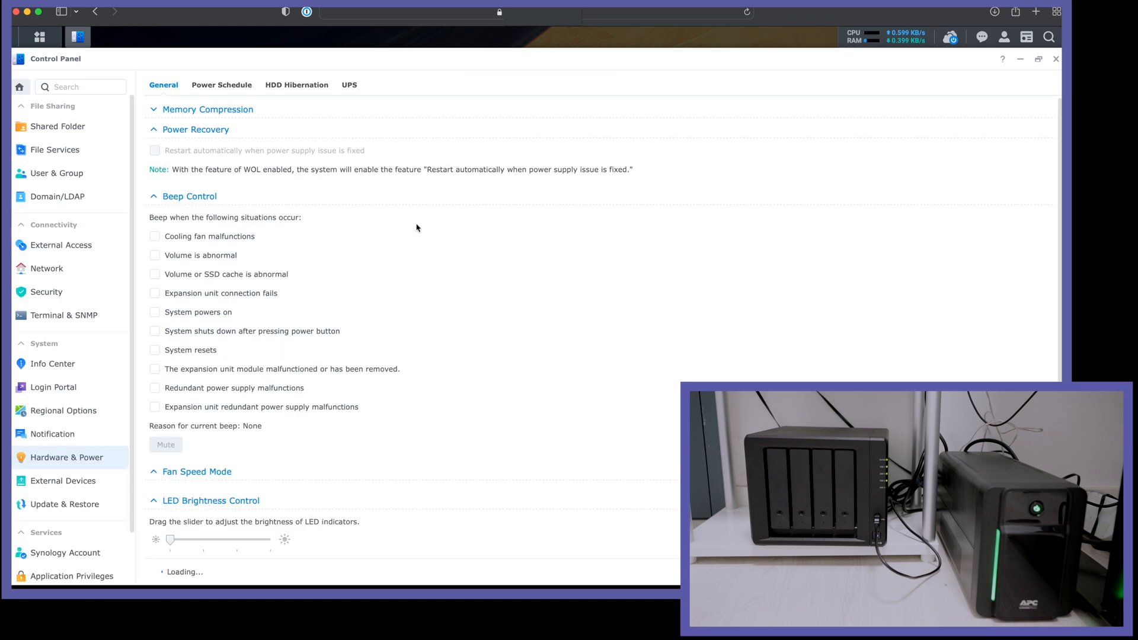
left_click(349, 84)
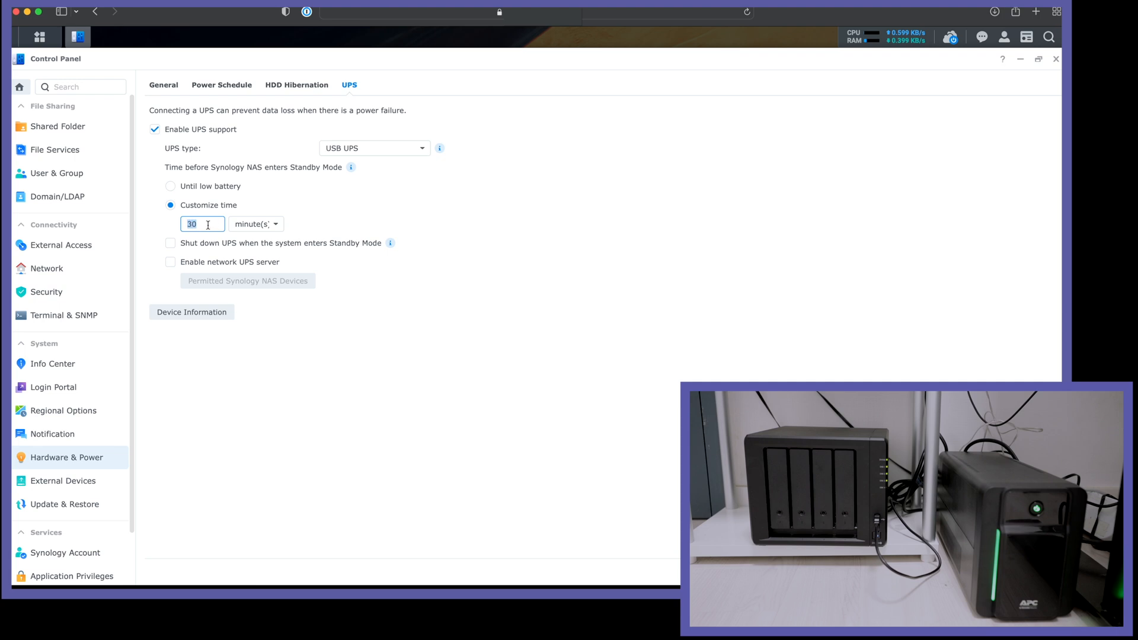
left_click(256, 224)
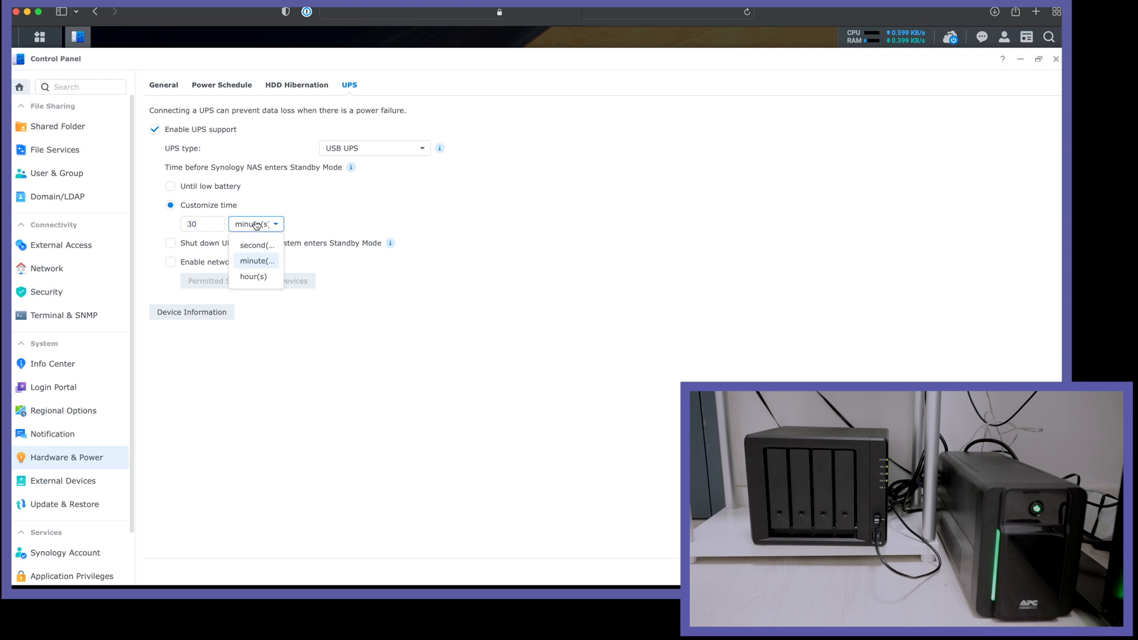
left_click(256, 245)
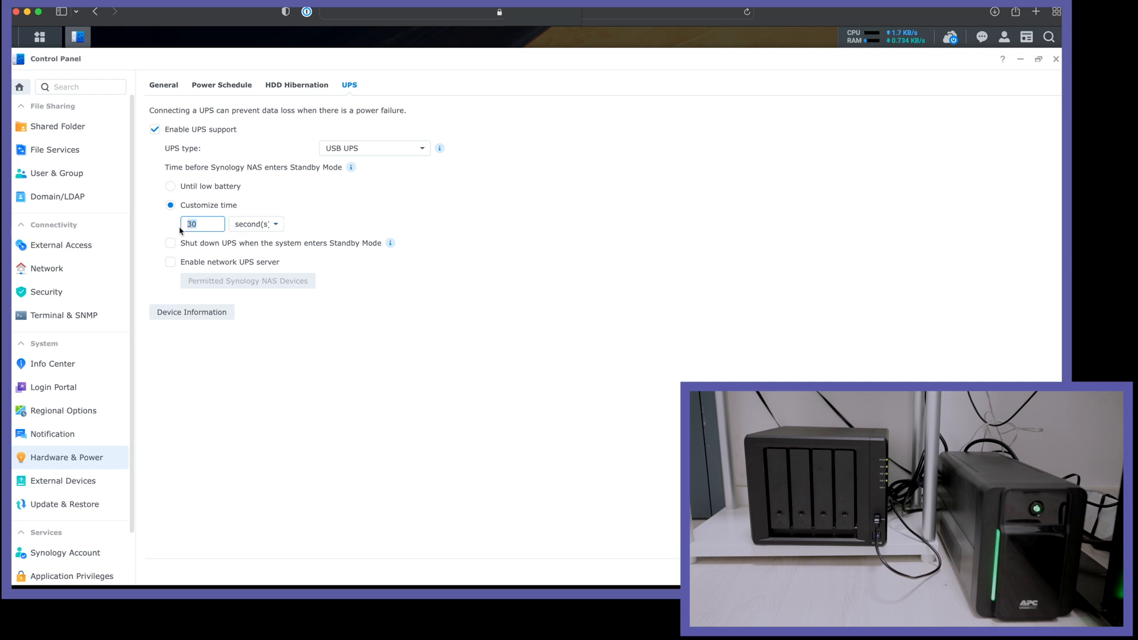
type("20")
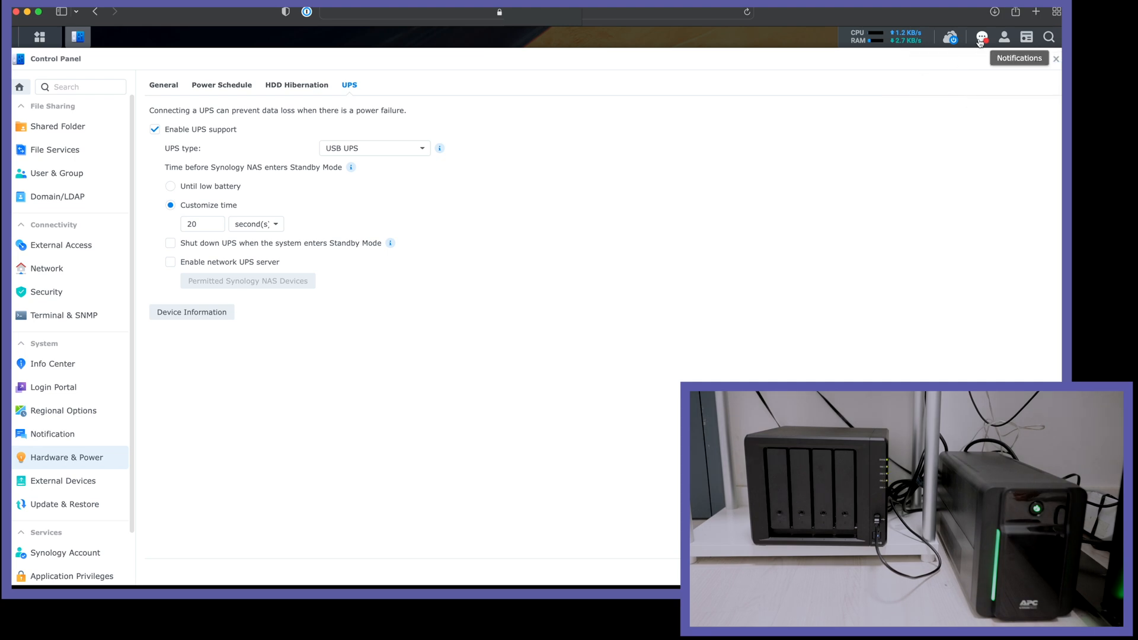
Read the Power System notification about the UPS entering battery mode, then close it.
left_click(982, 36)
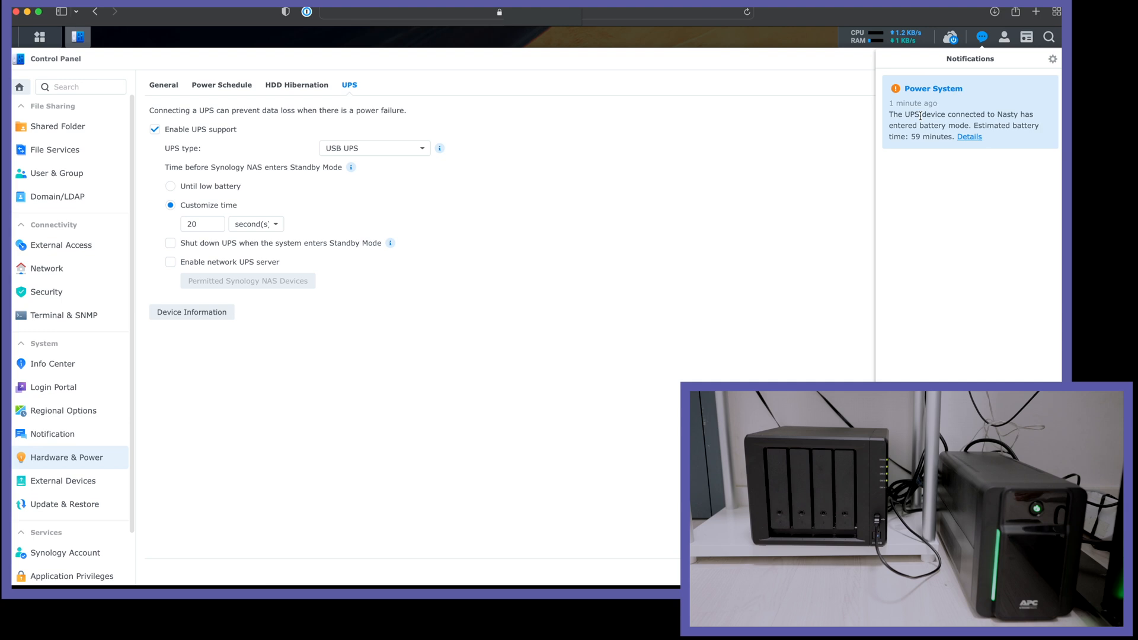
left_click(969, 136)
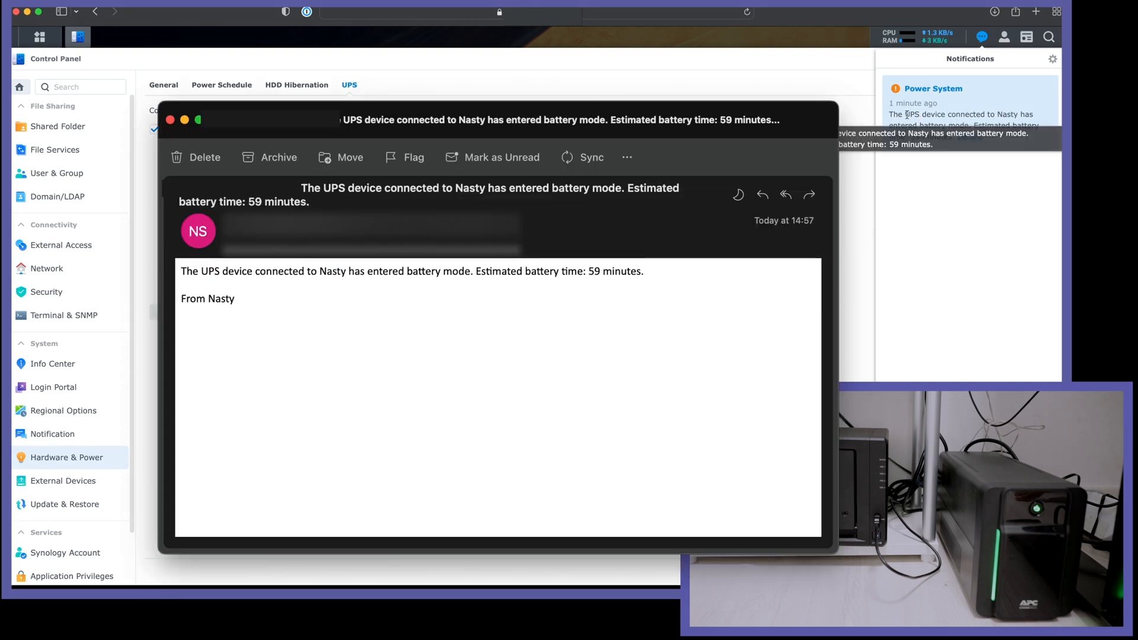
left_click(171, 119)
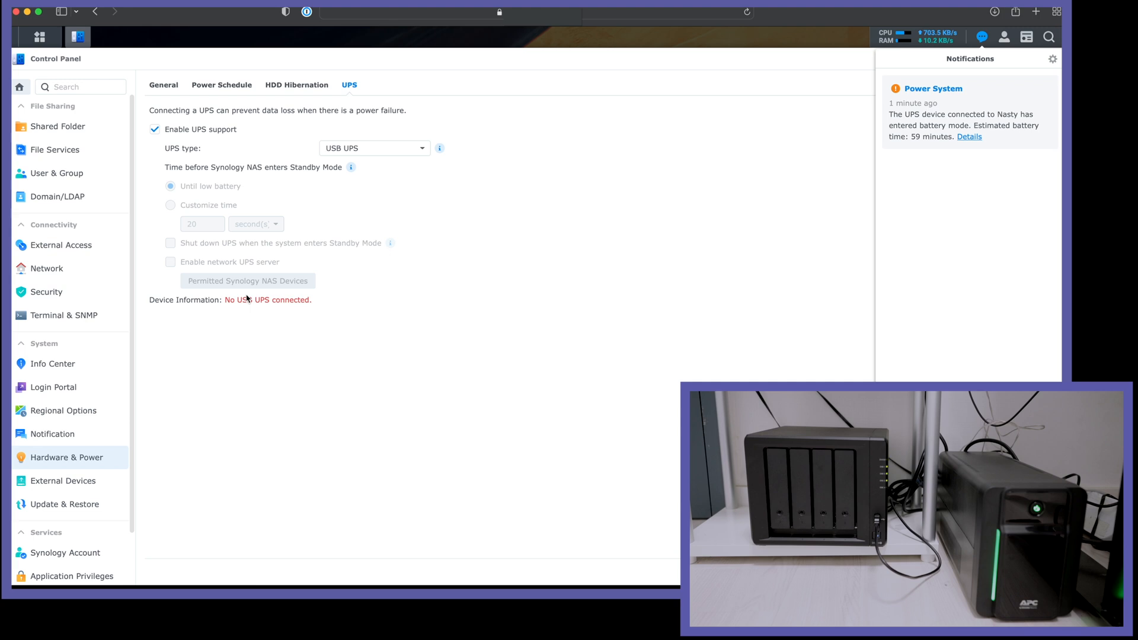
mouse_move(854, 137)
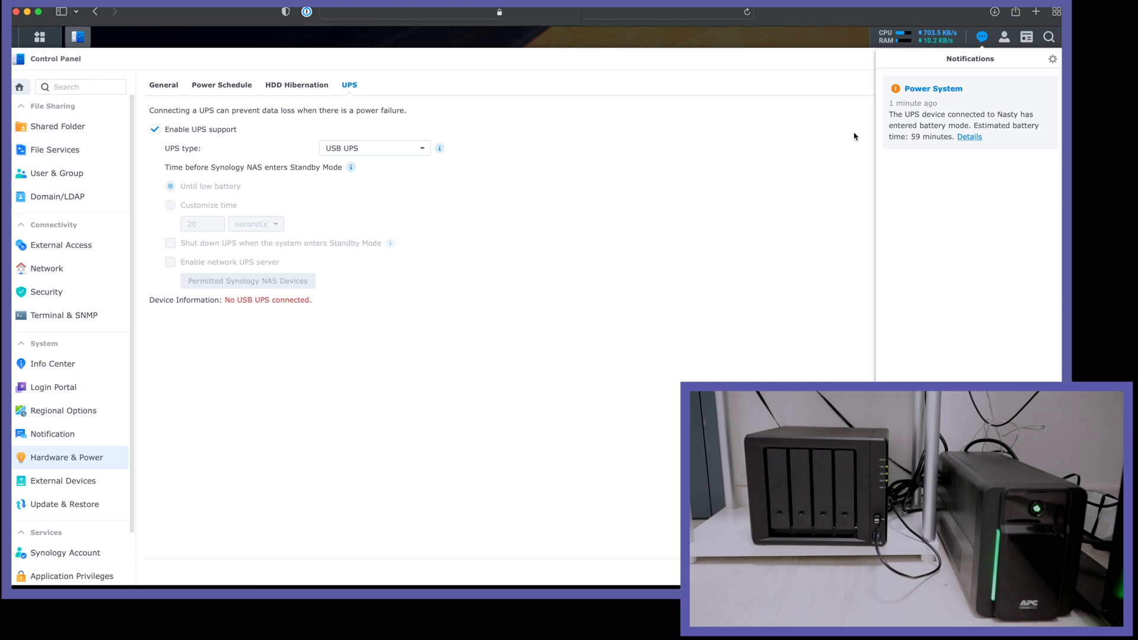
mouse_move(786, 177)
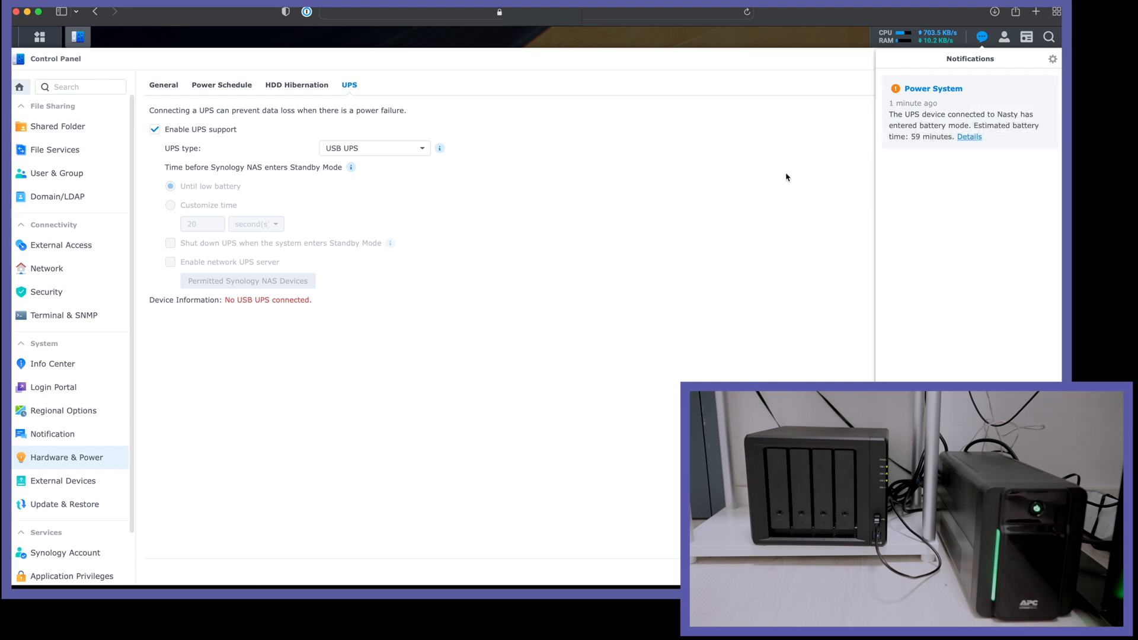
mouse_move(786, 178)
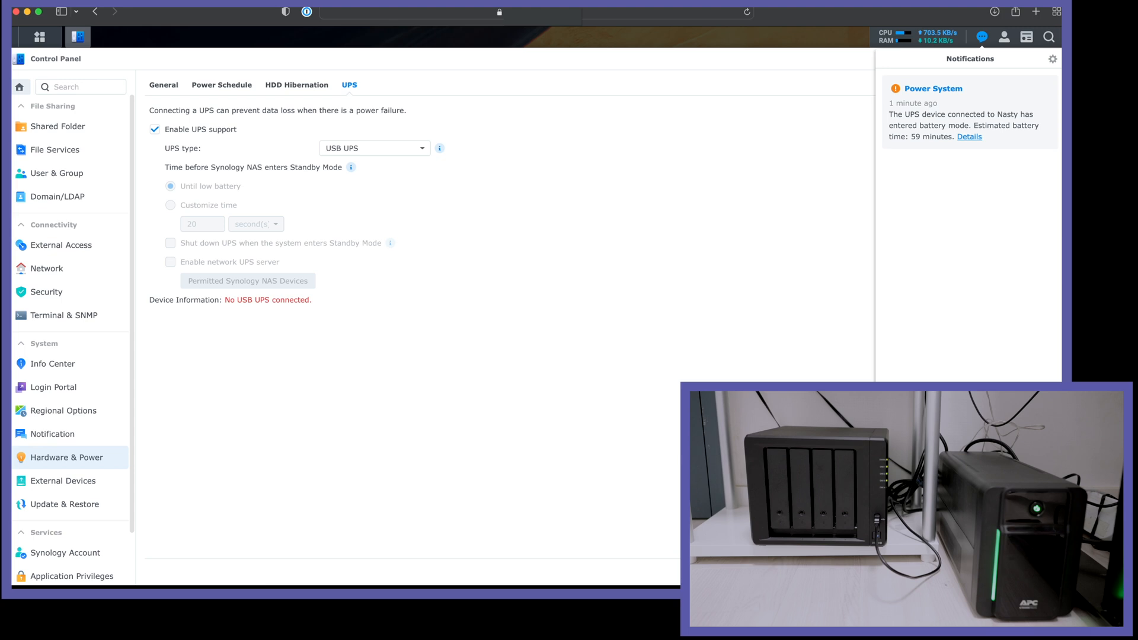
mouse_move(473, 71)
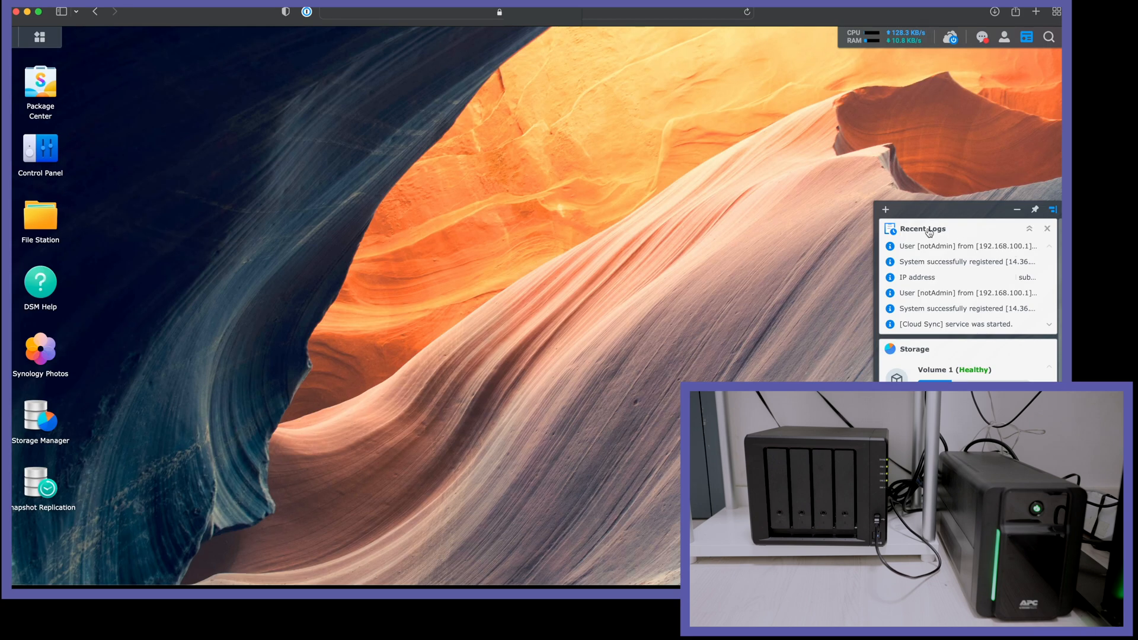
mouse_move(984, 30)
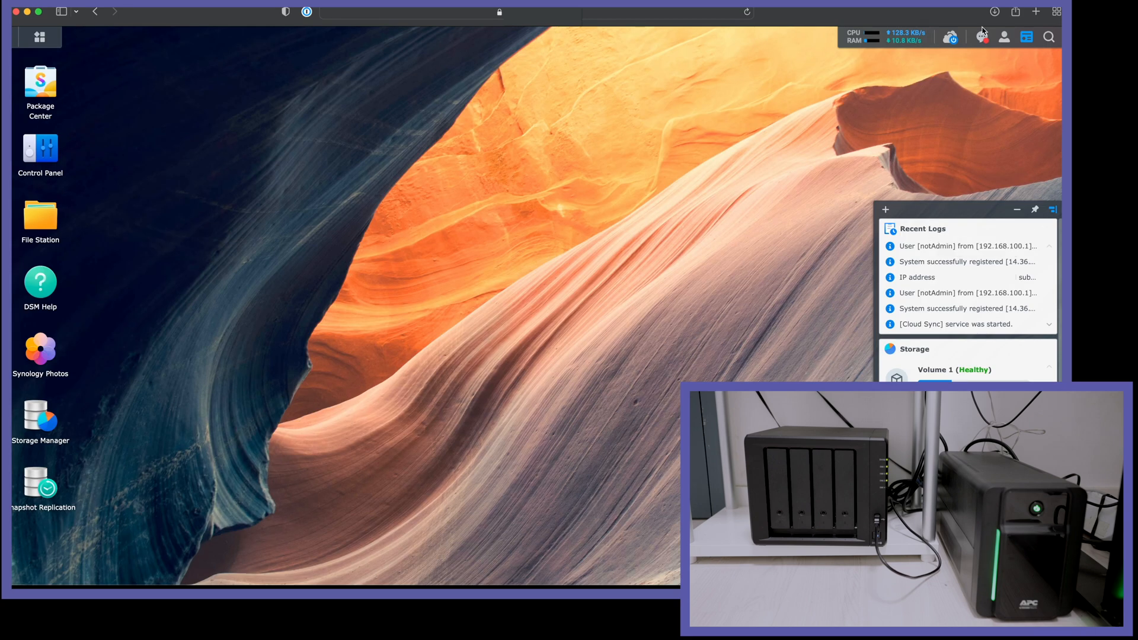
Open Log Center to review the on-battery and Safe Shutdown warnings.
left_click(982, 37)
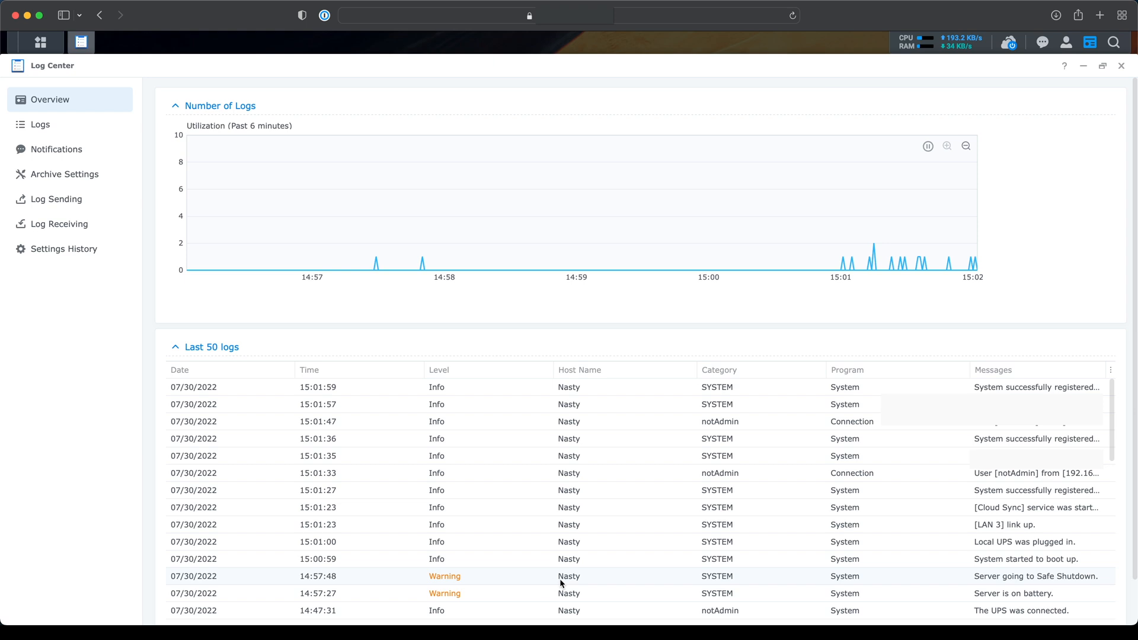
mouse_move(987, 598)
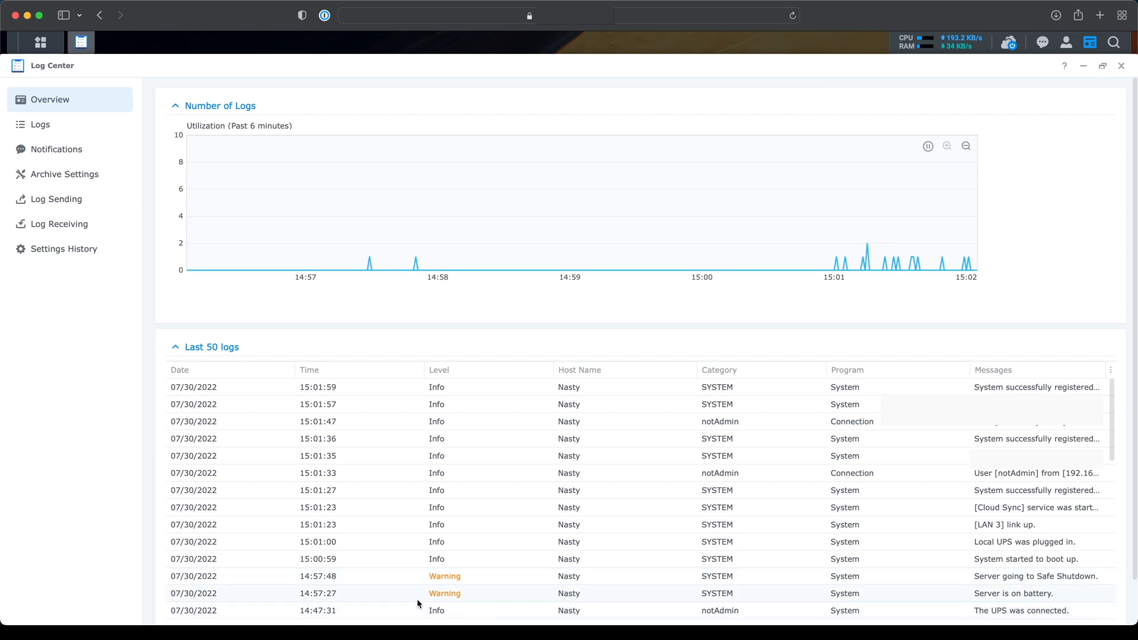
mouse_move(928, 611)
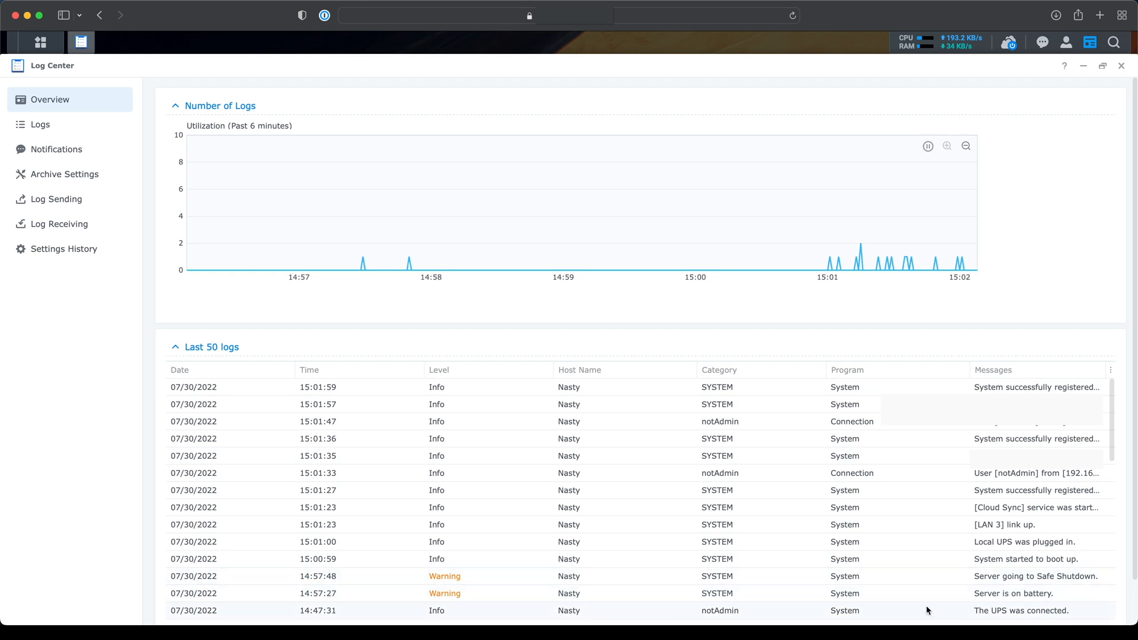
mouse_move(1004, 598)
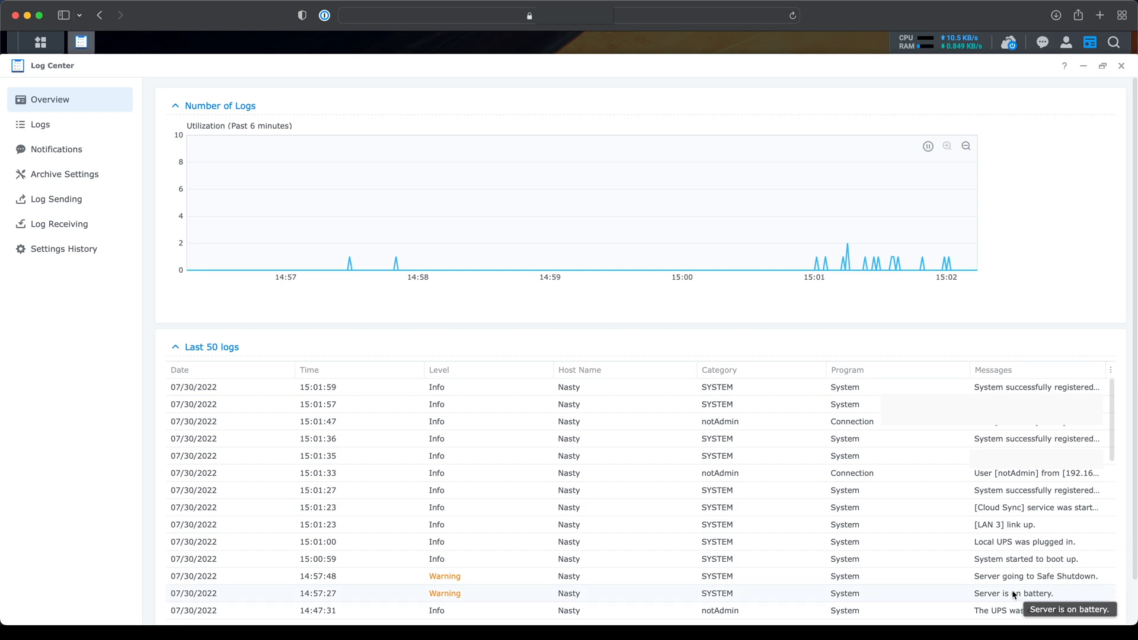
mouse_move(1012, 575)
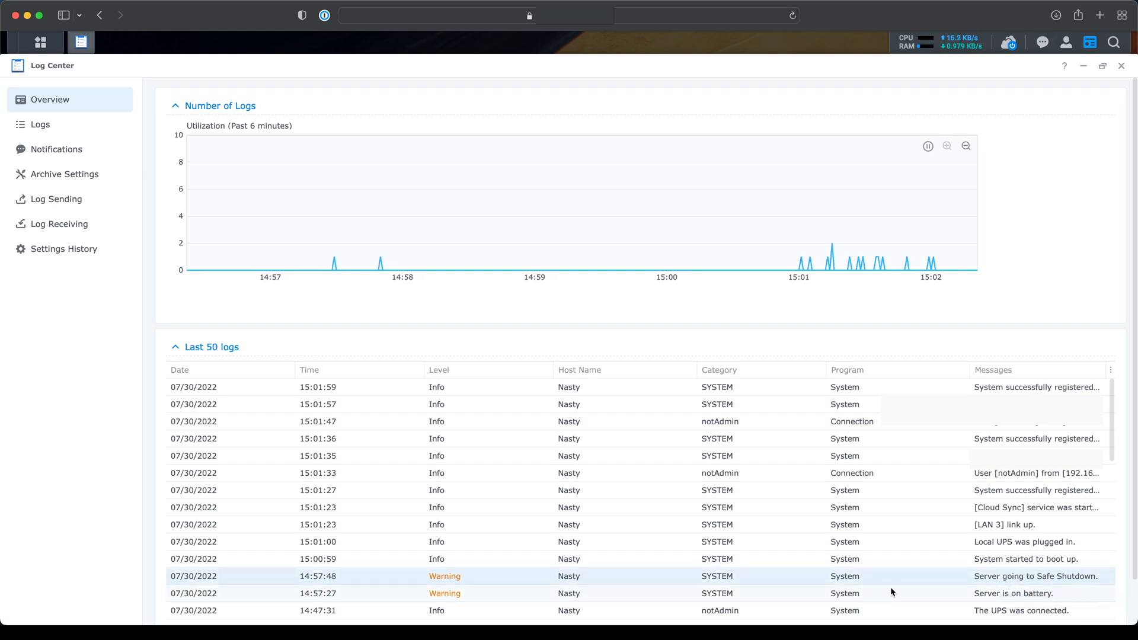
mouse_move(1032, 581)
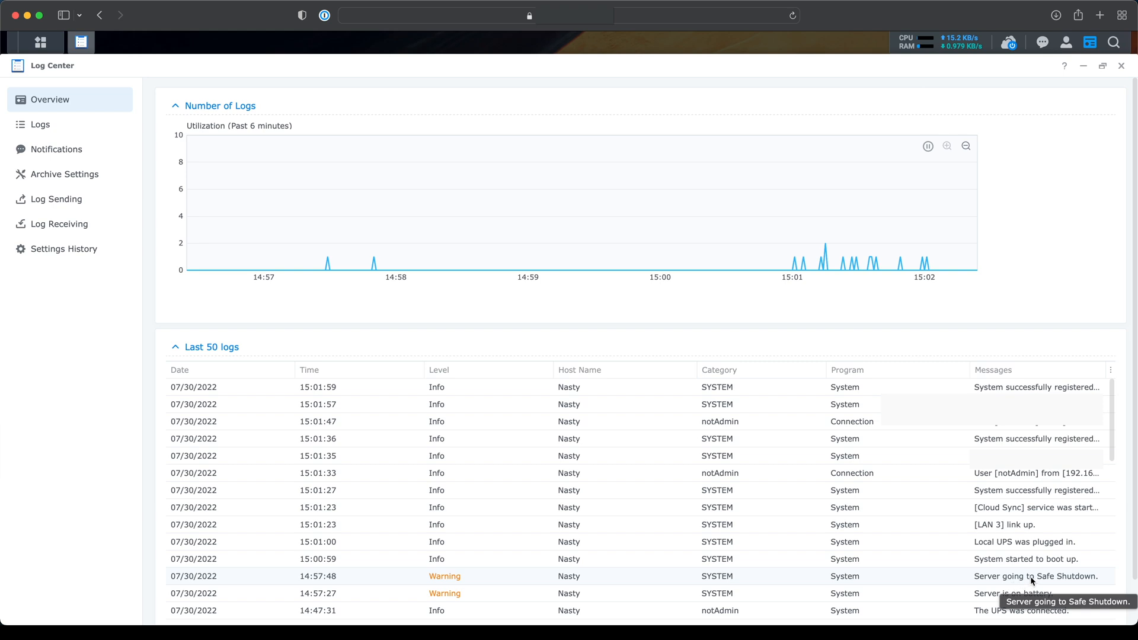
mouse_move(1057, 581)
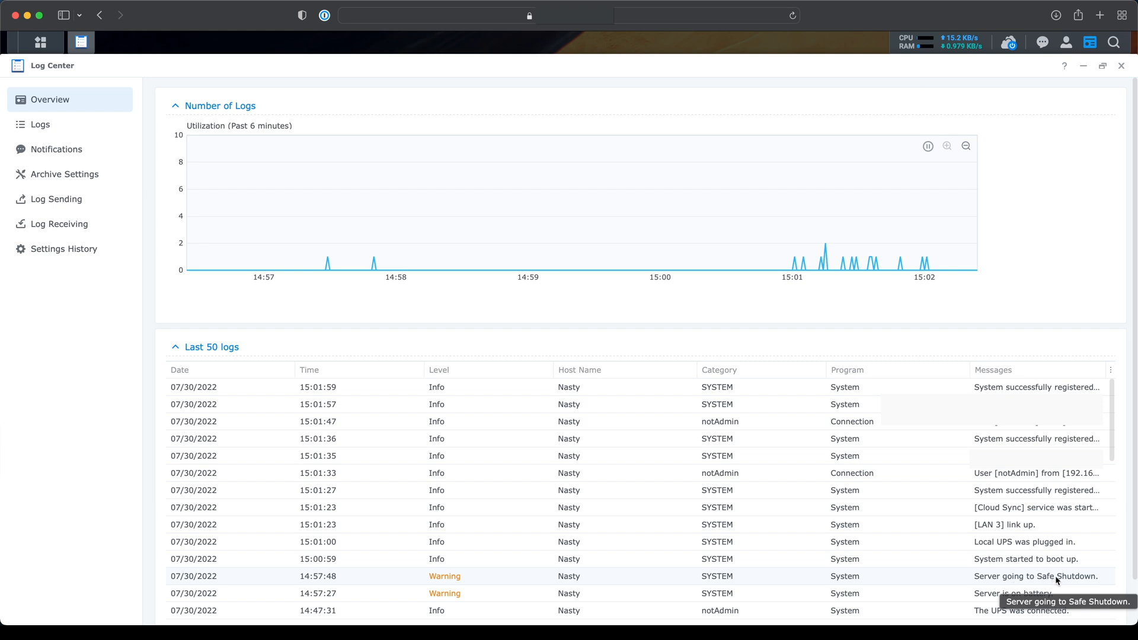
mouse_move(1029, 562)
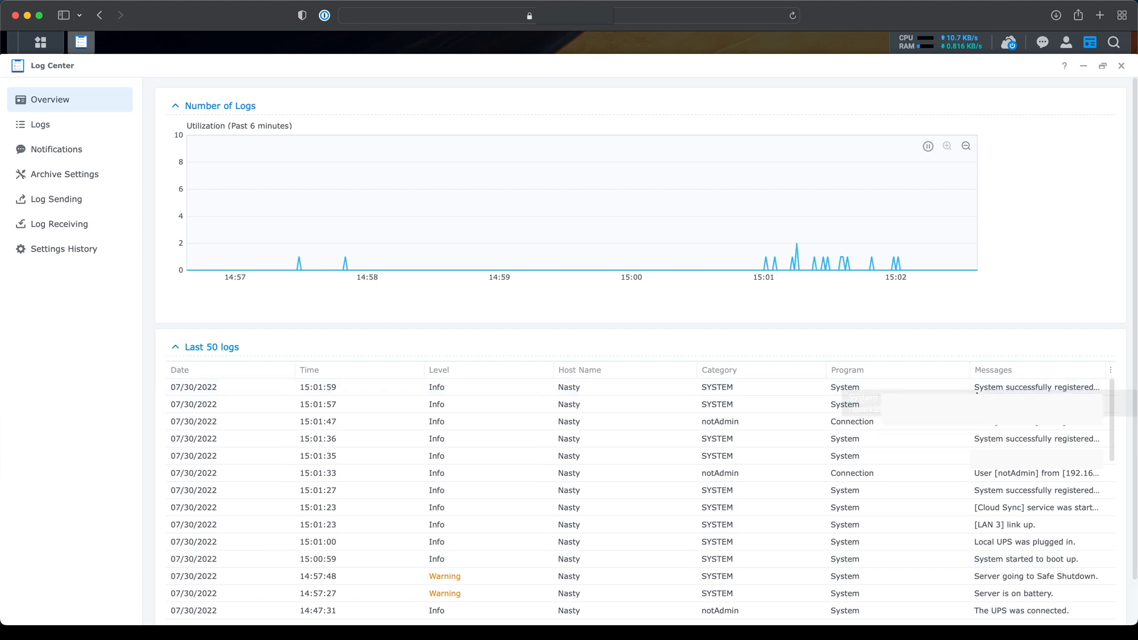
mouse_move(608, 340)
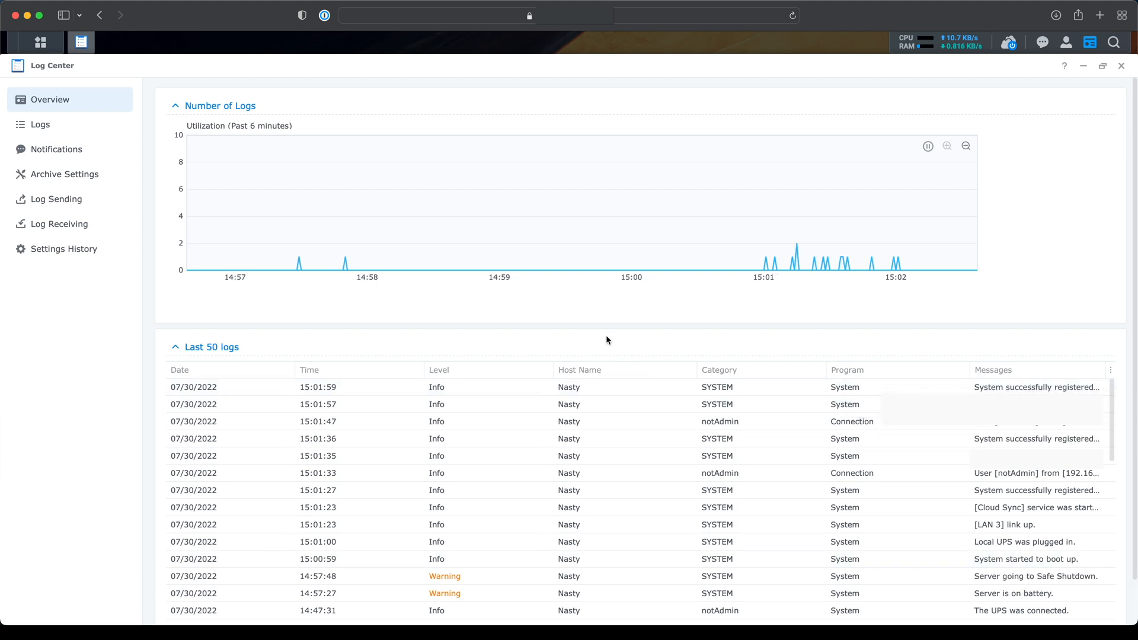